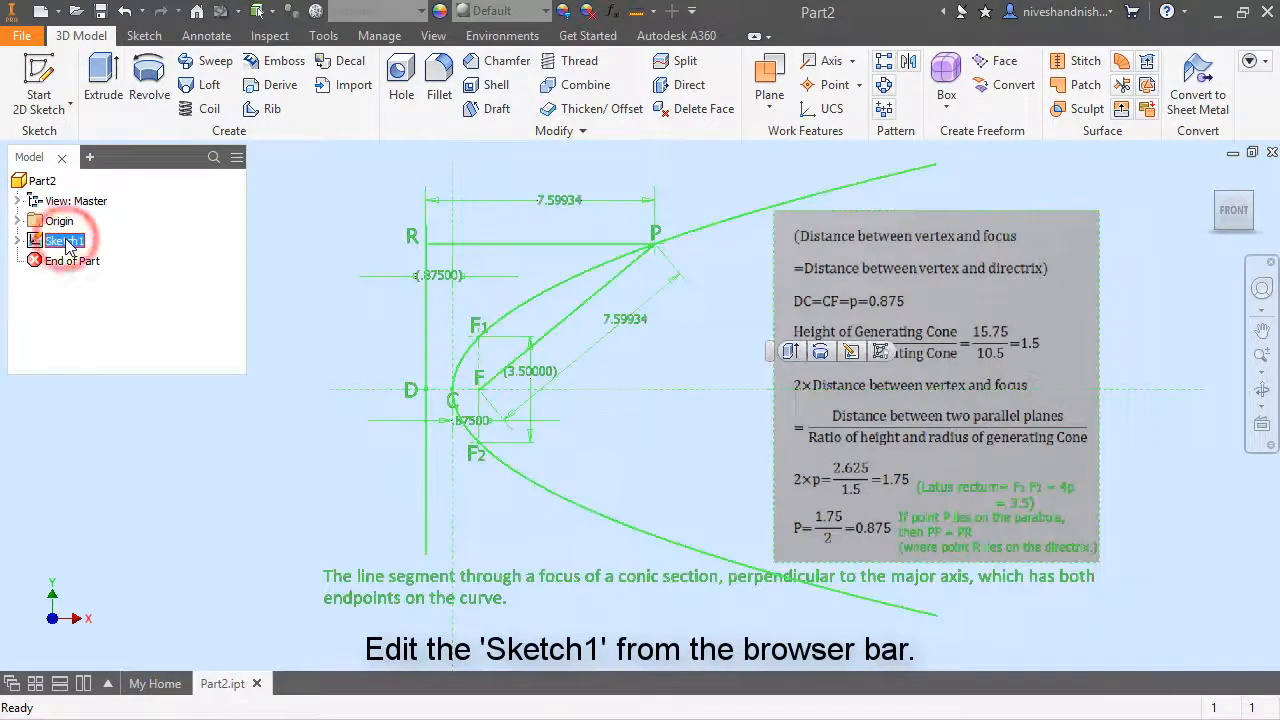
# Reopen Sketch1 for editing through its right-click menu in the browser
pyautogui.rightClick(63, 239)
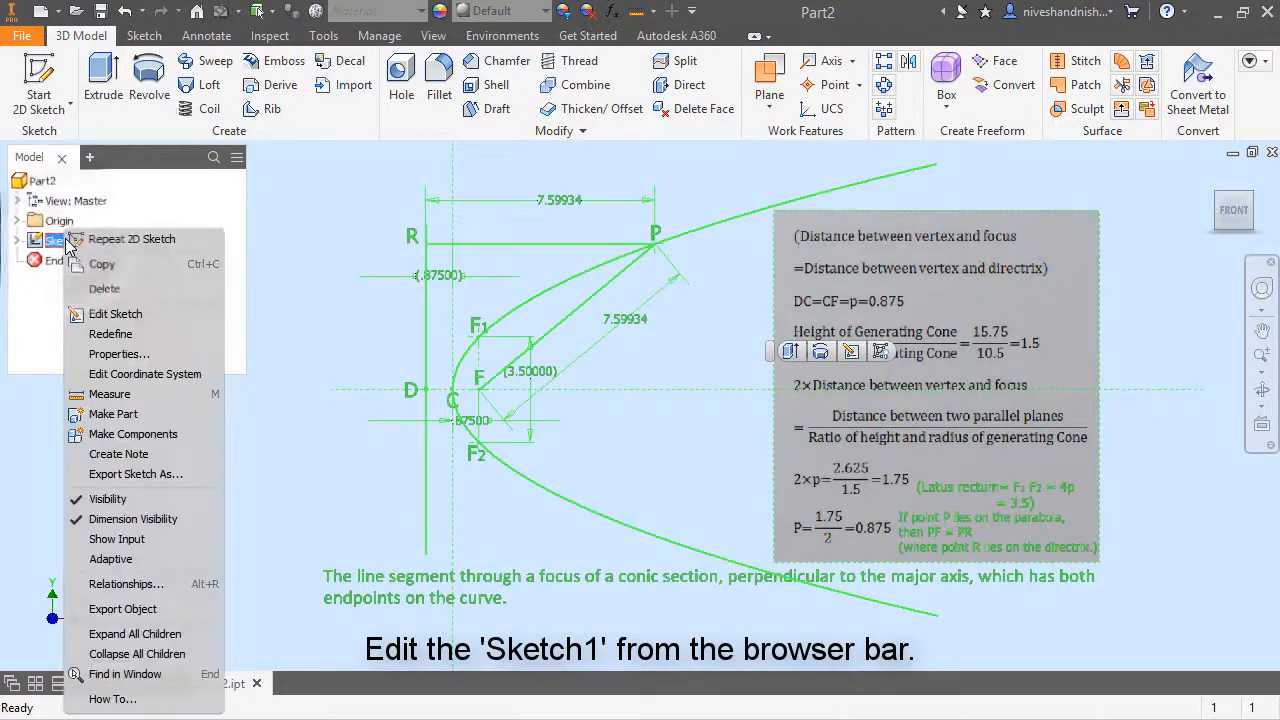
pyautogui.moveTo(115, 313)
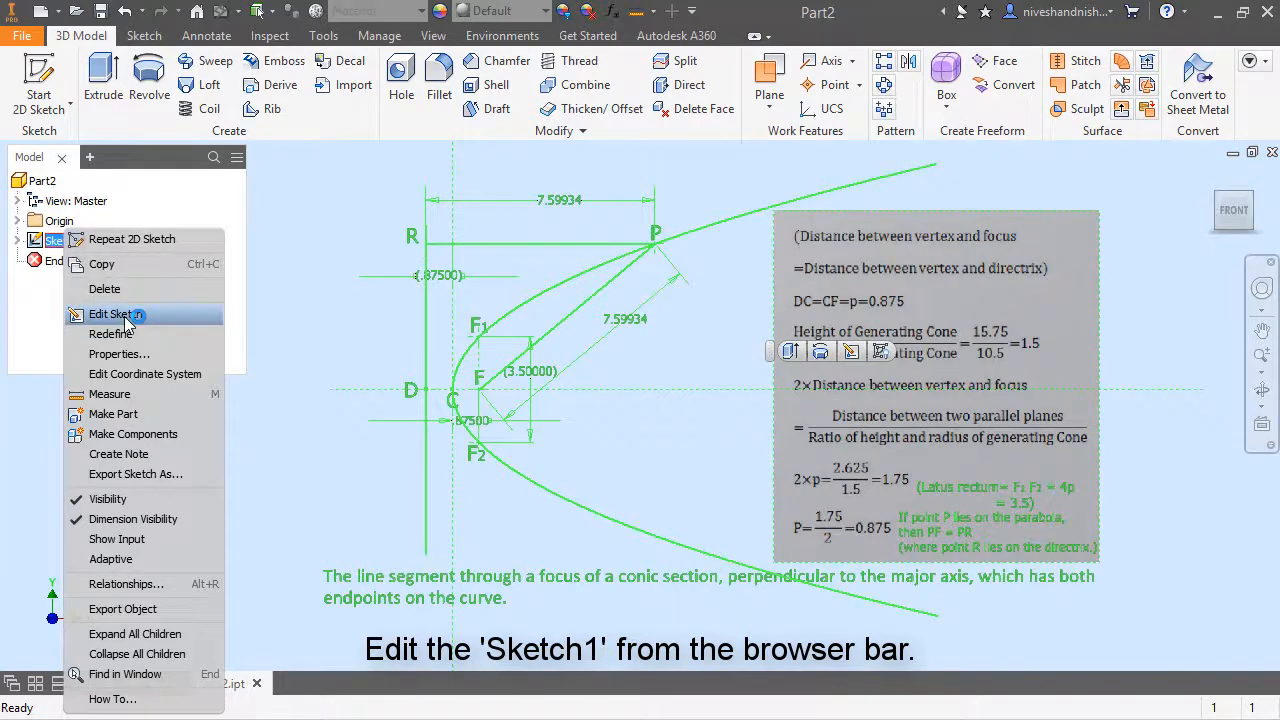
pyautogui.click(113, 313)
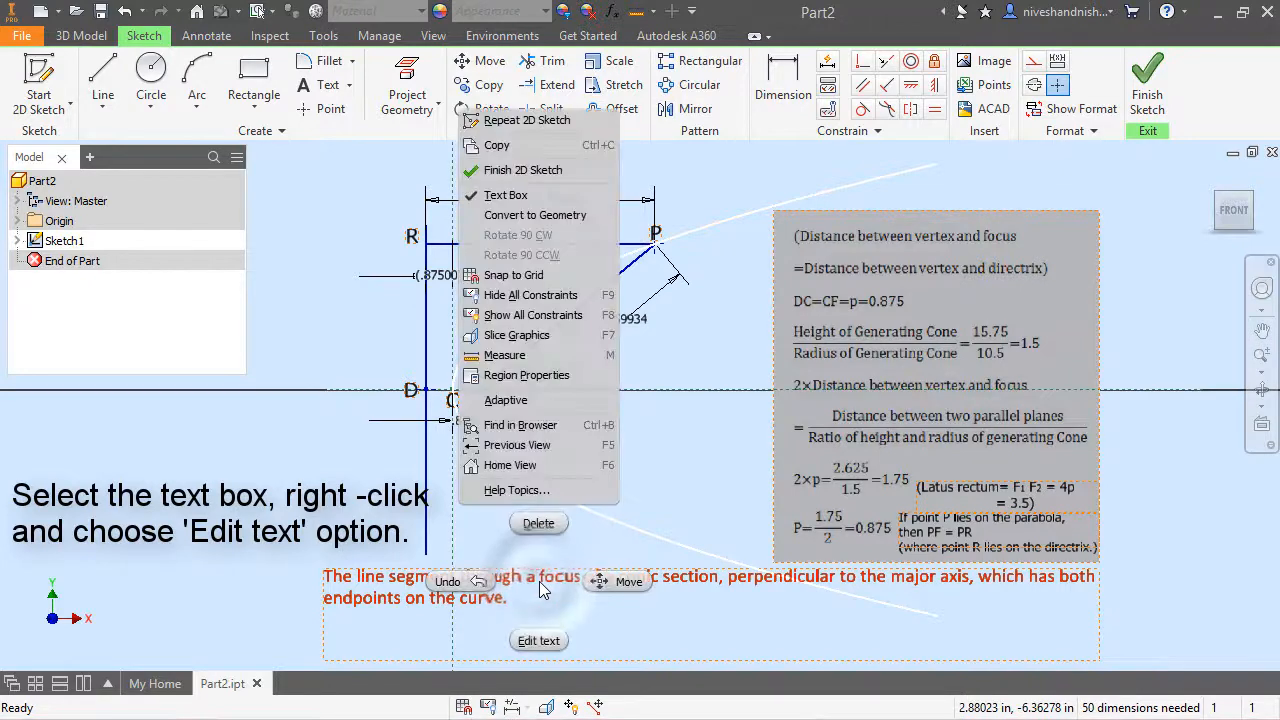
pyautogui.moveTo(538, 640)
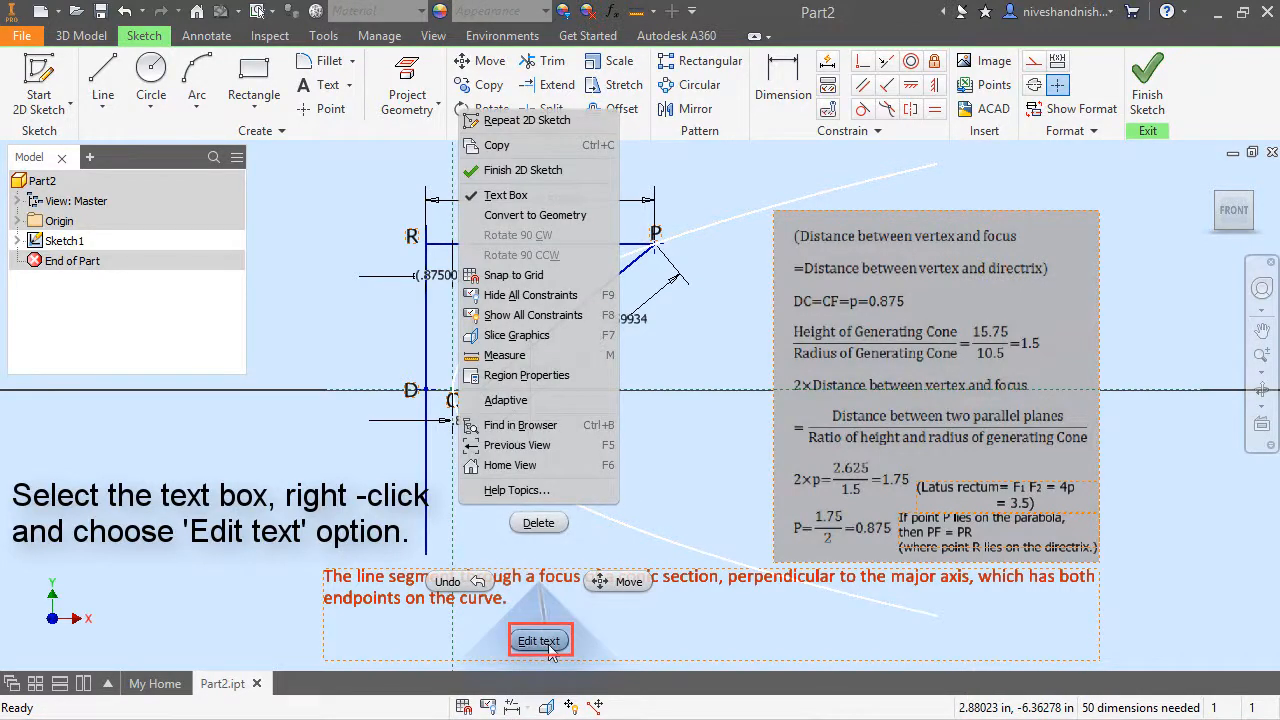
# Open the green latus rectum note in the Format Text dialog
pyautogui.click(540, 640)
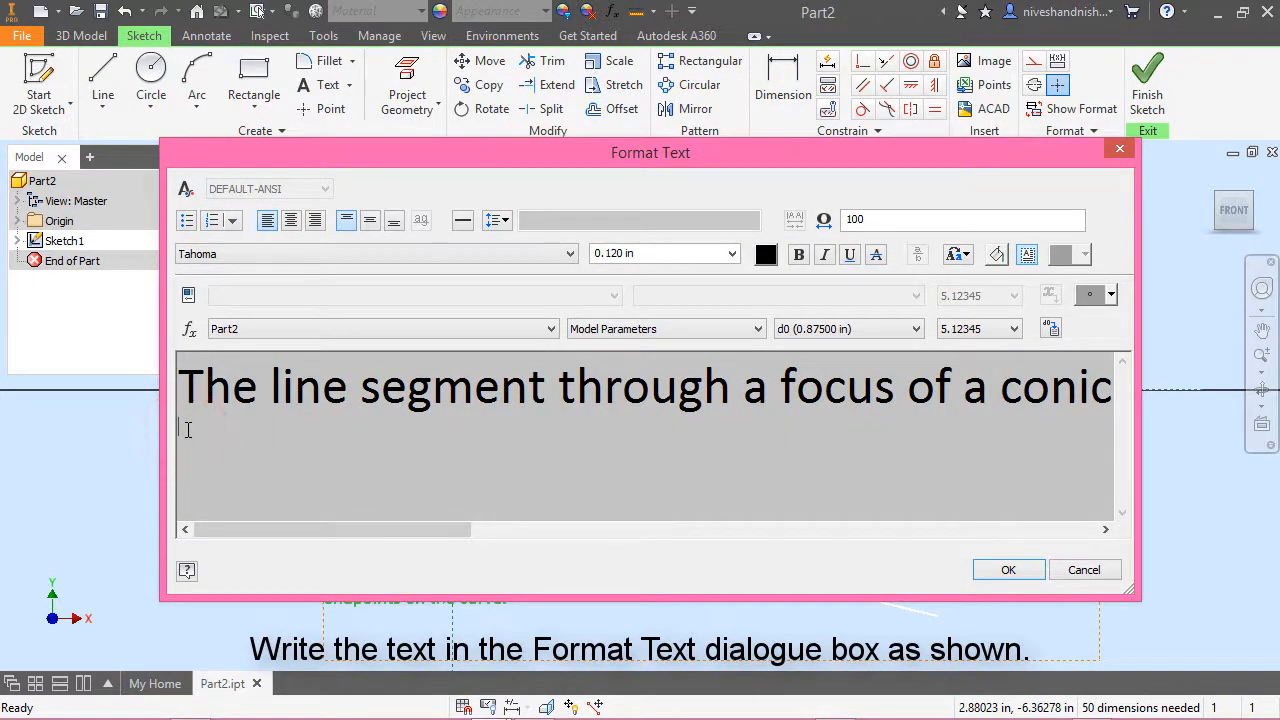
# Type the line 'Note:- The length of a parabola's latus rectum F'
pyautogui.write('Note')
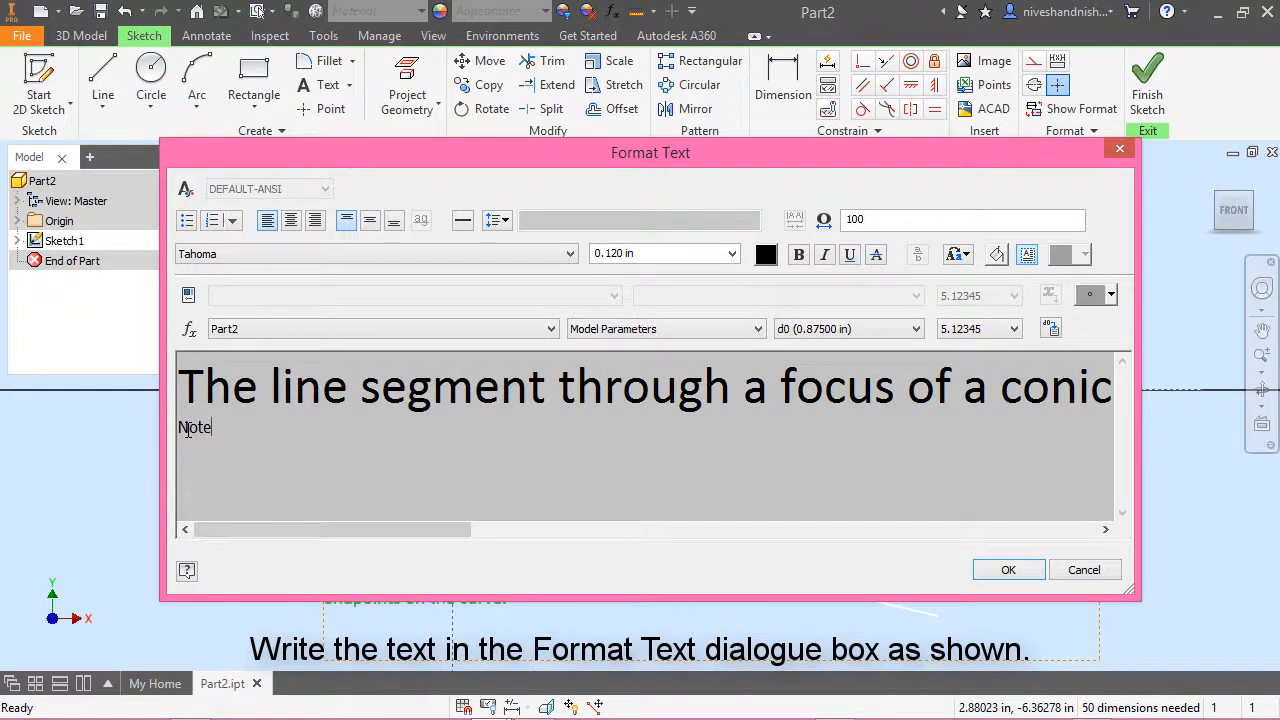
pyautogui.write(':')
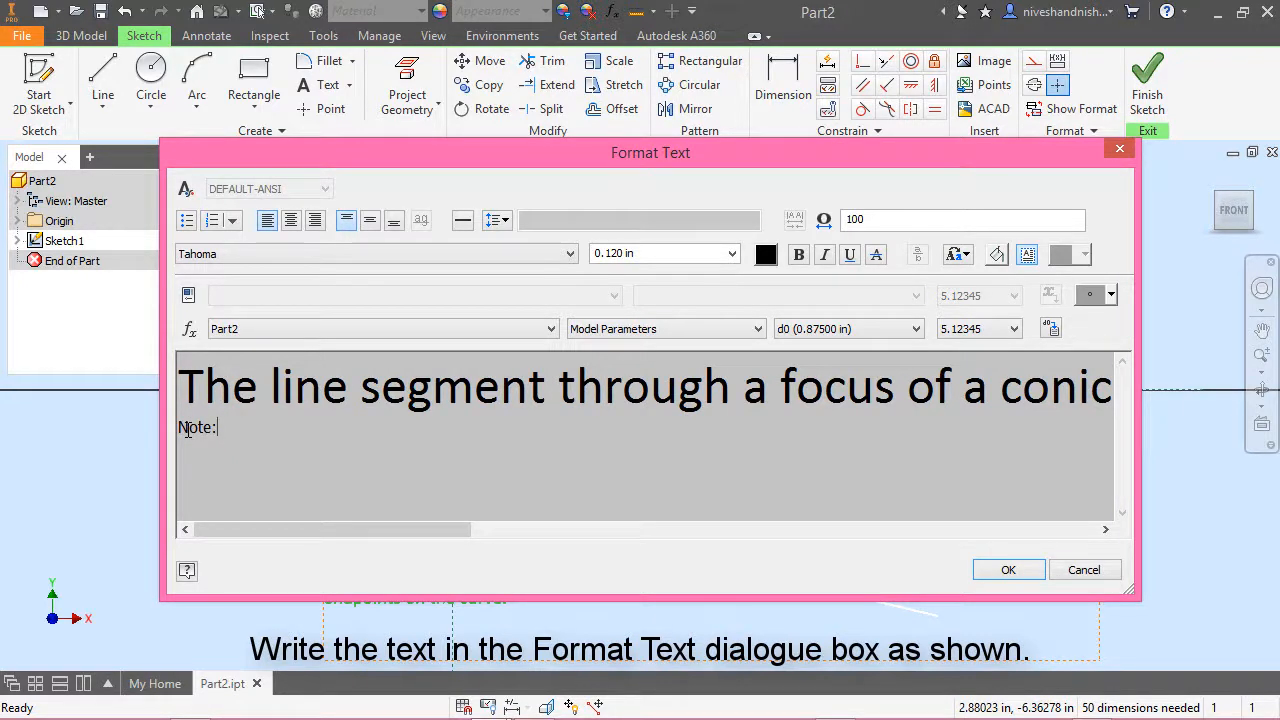
pyautogui.write('-')
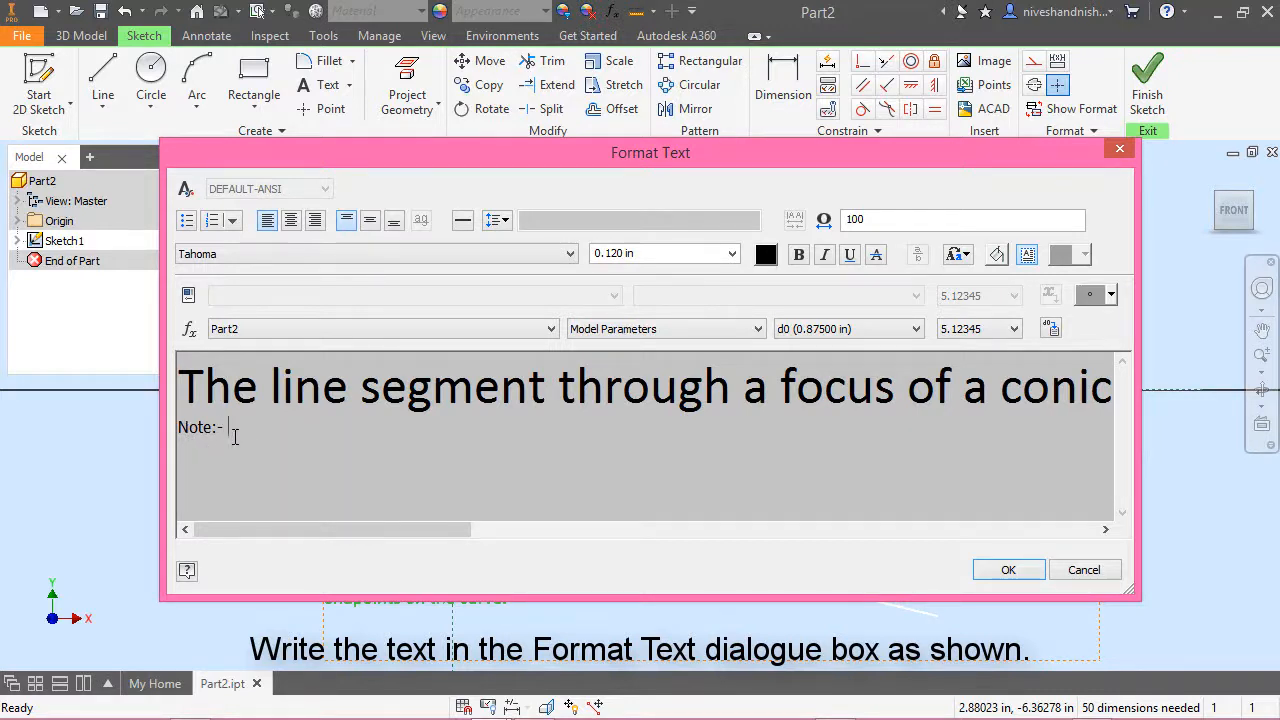
pyautogui.write('T')
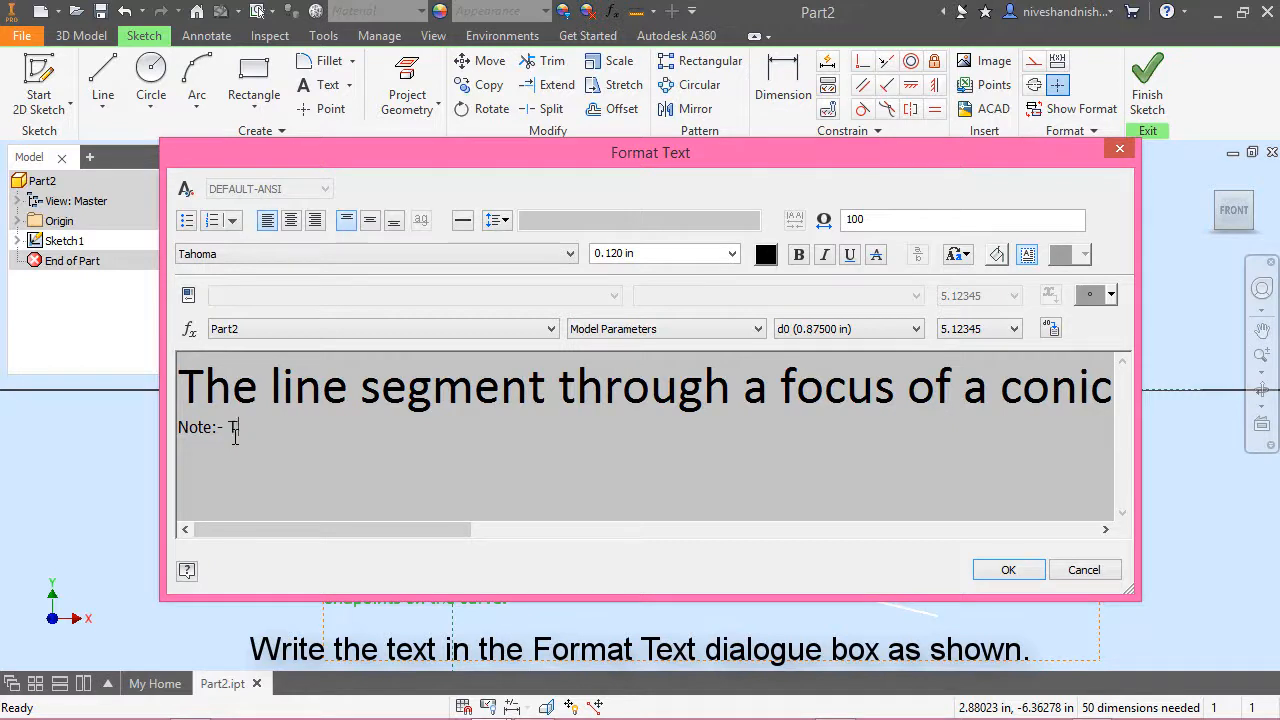
pyautogui.write('he l')
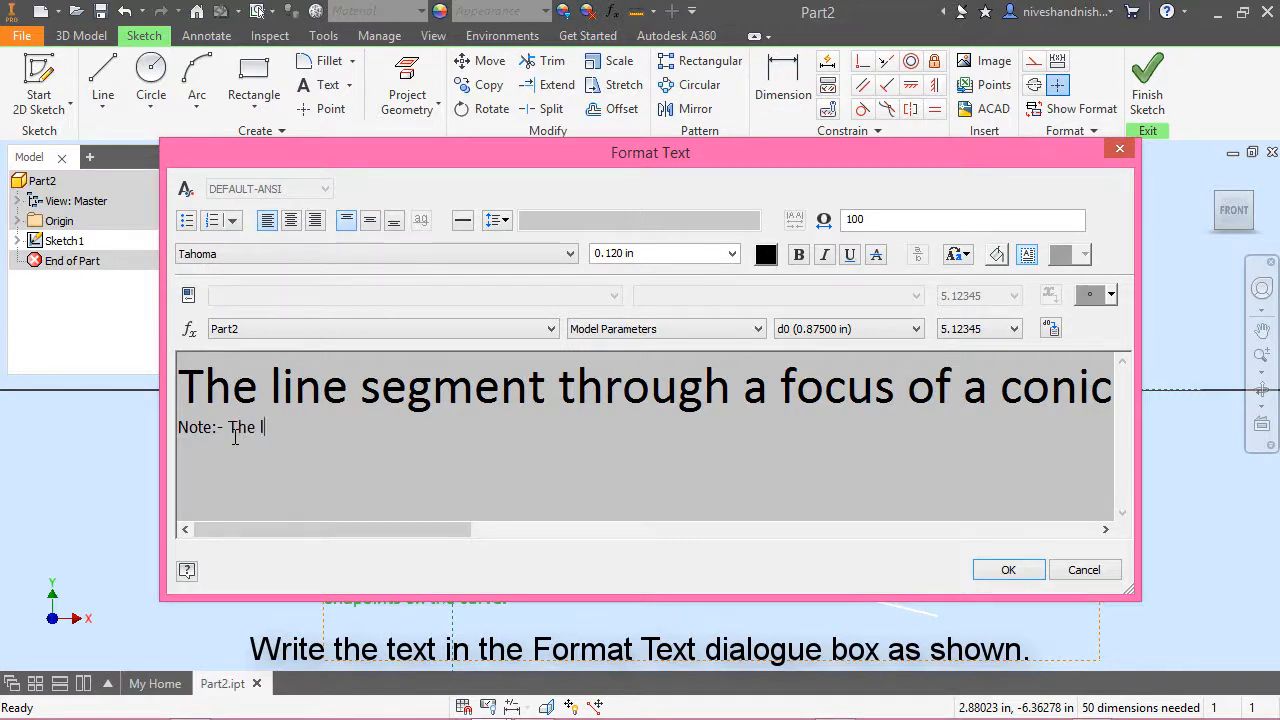
pyautogui.write('eng')
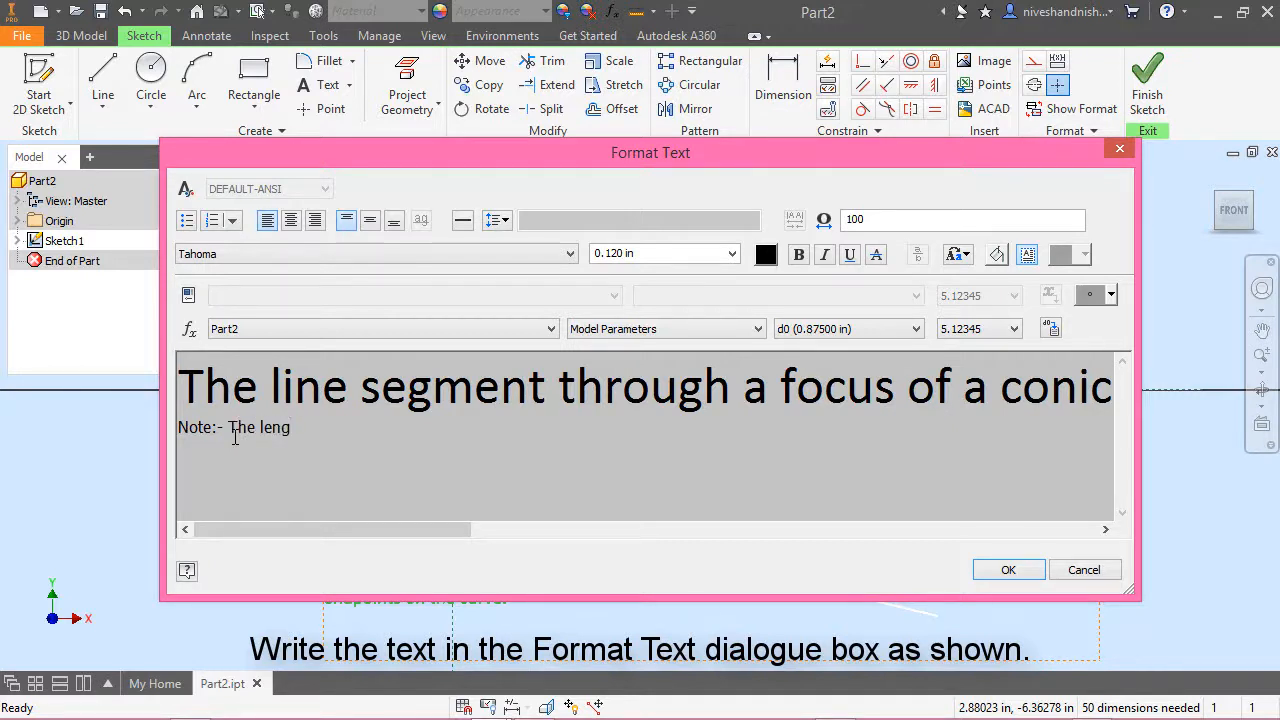
pyautogui.write('th')
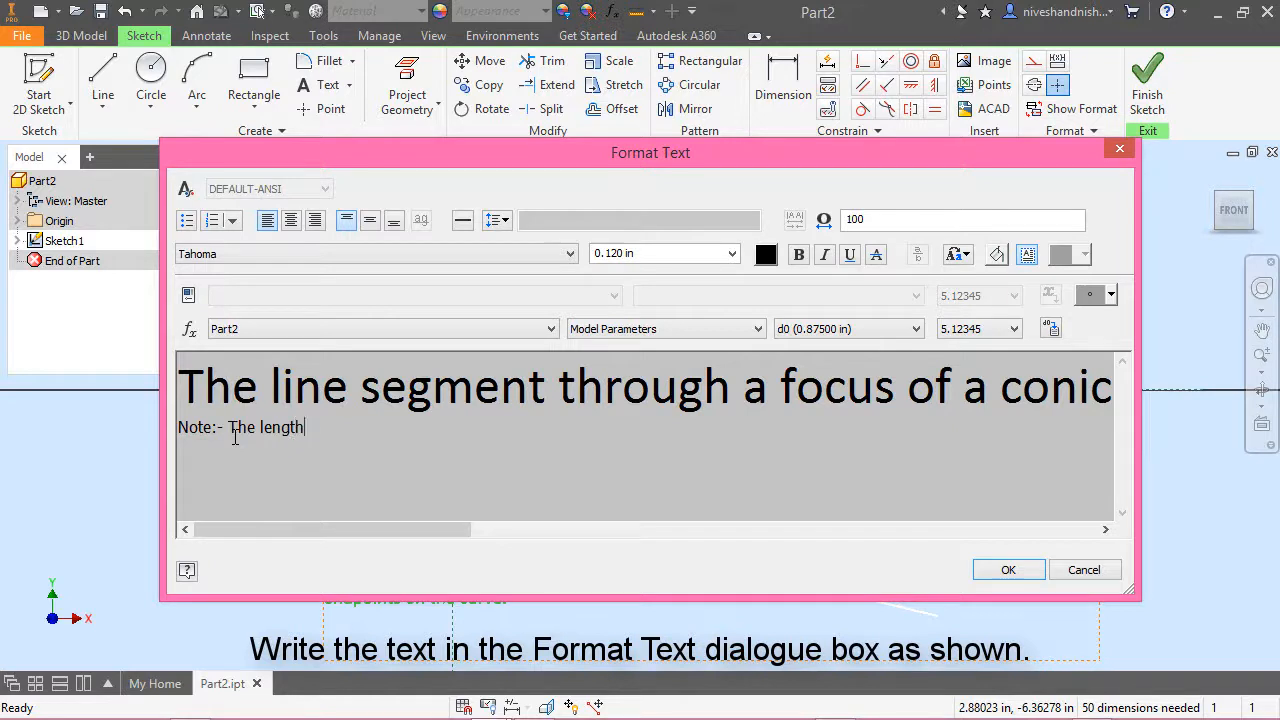
pyautogui.write('of a pa')
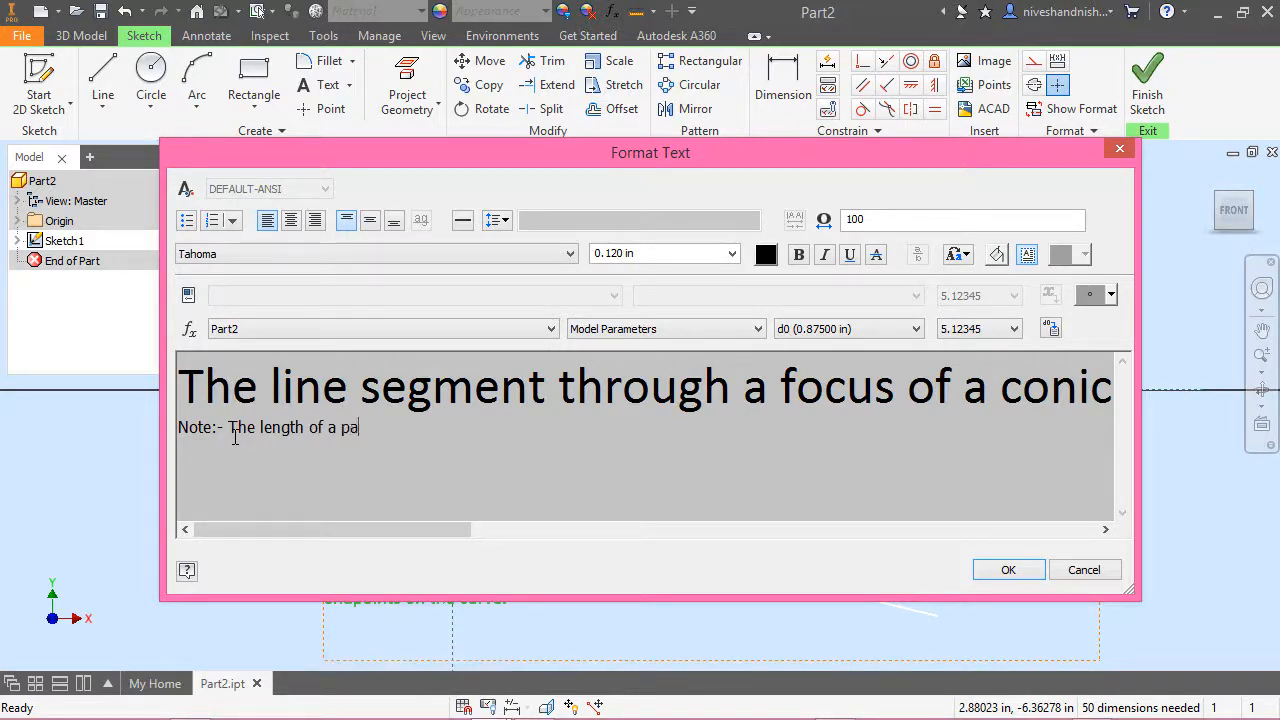
pyautogui.write('rabola')
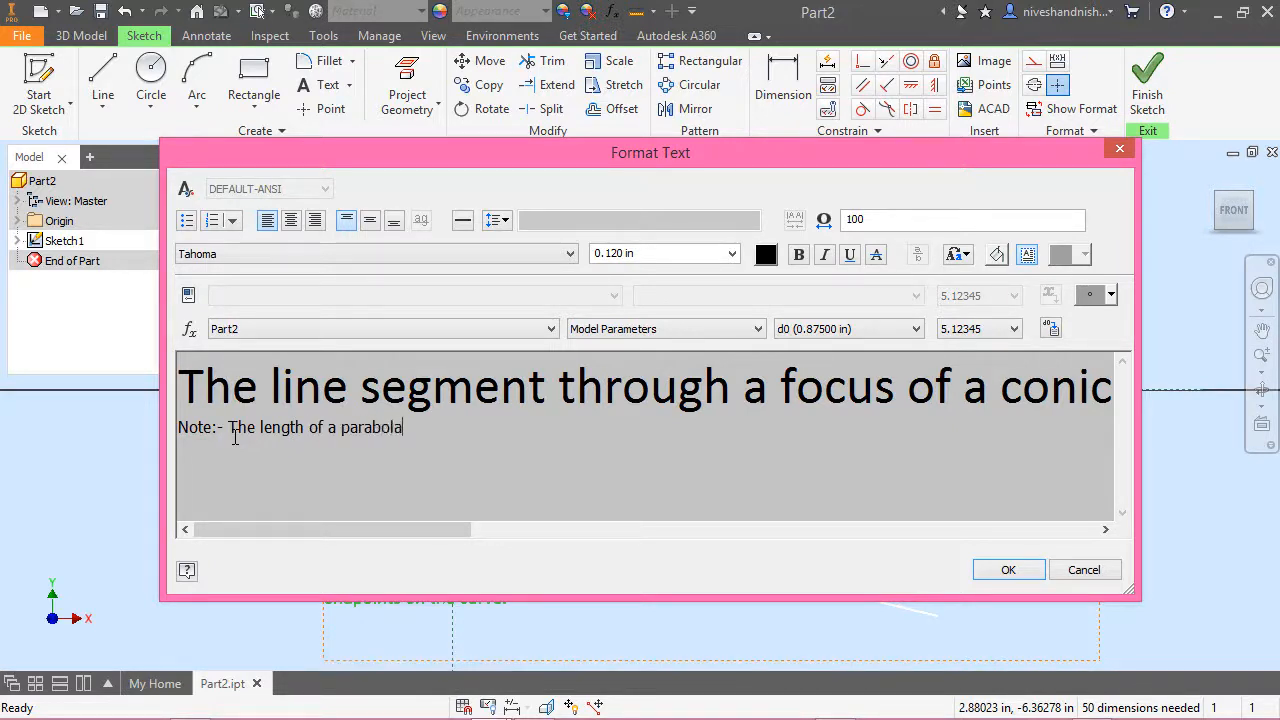
pyautogui.write("'s")
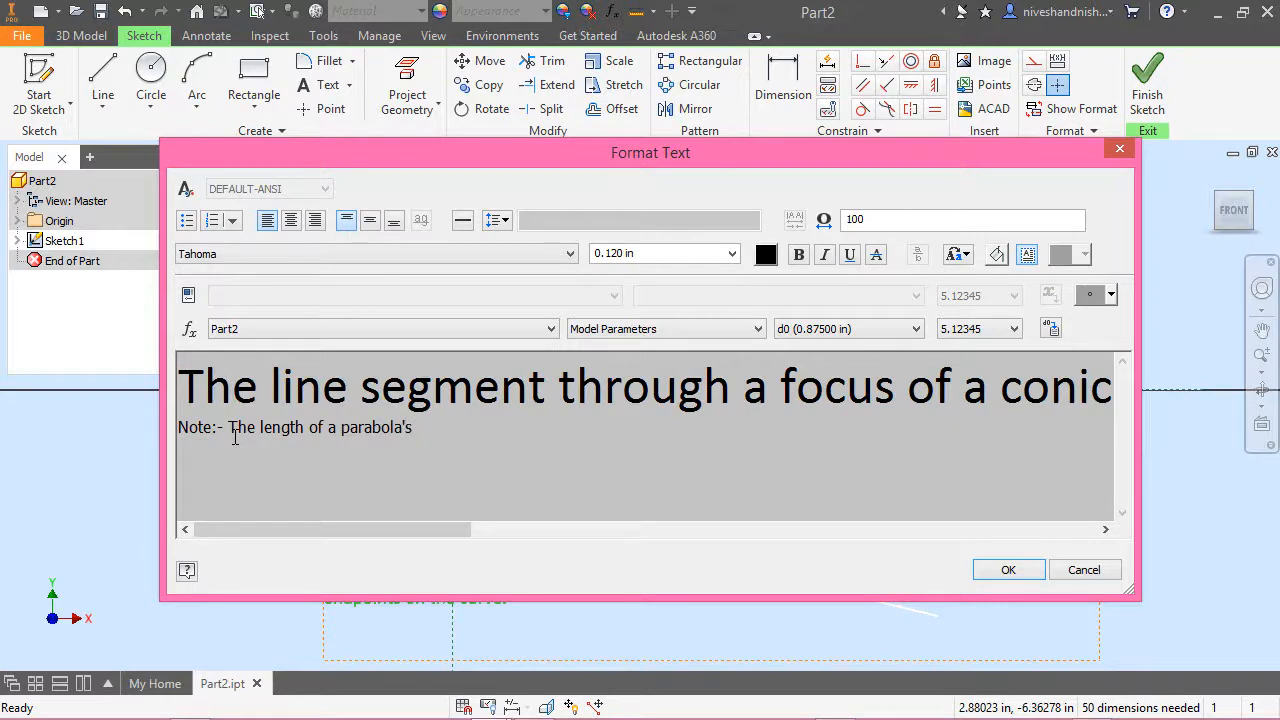
pyautogui.write('latus')
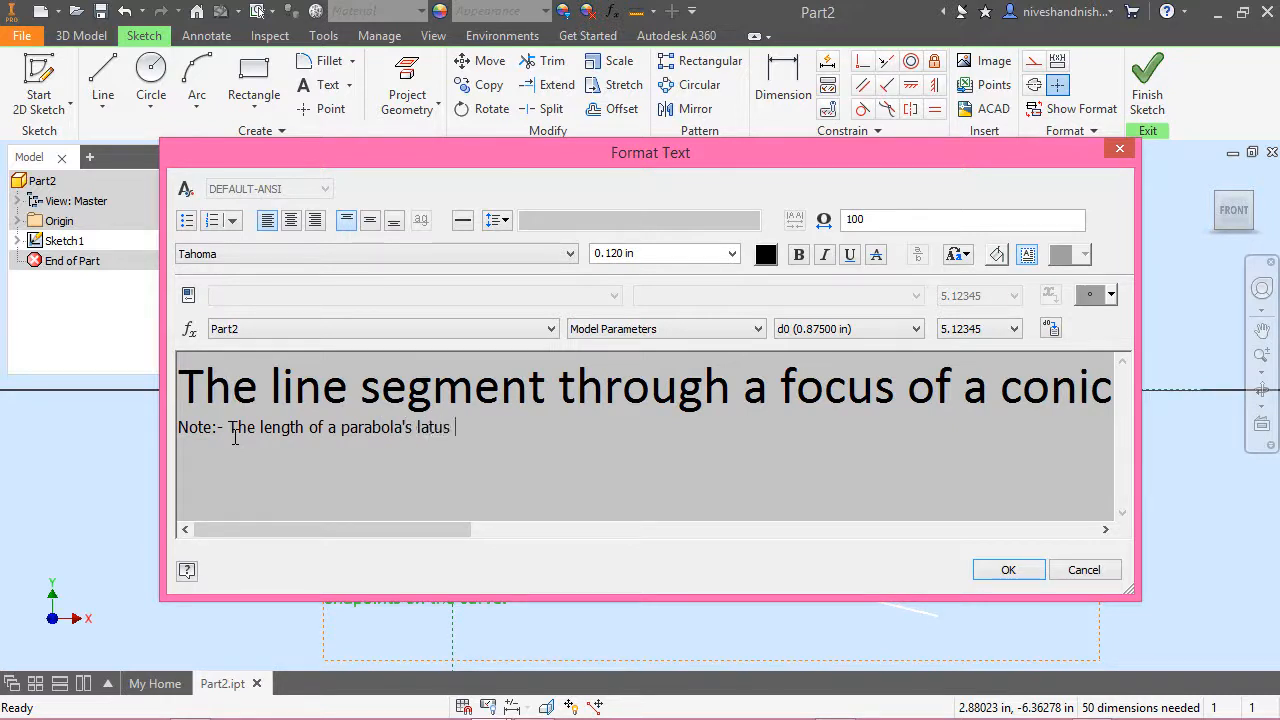
pyautogui.write('rectum')
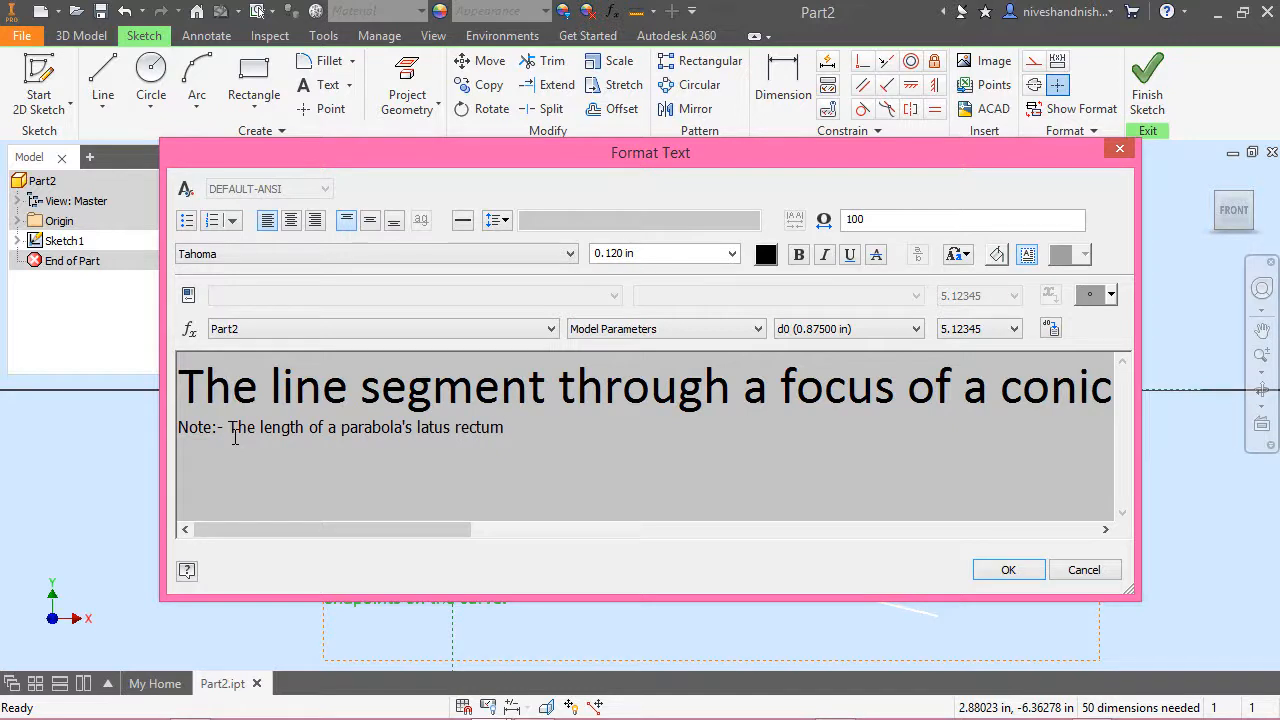
pyautogui.write('F')
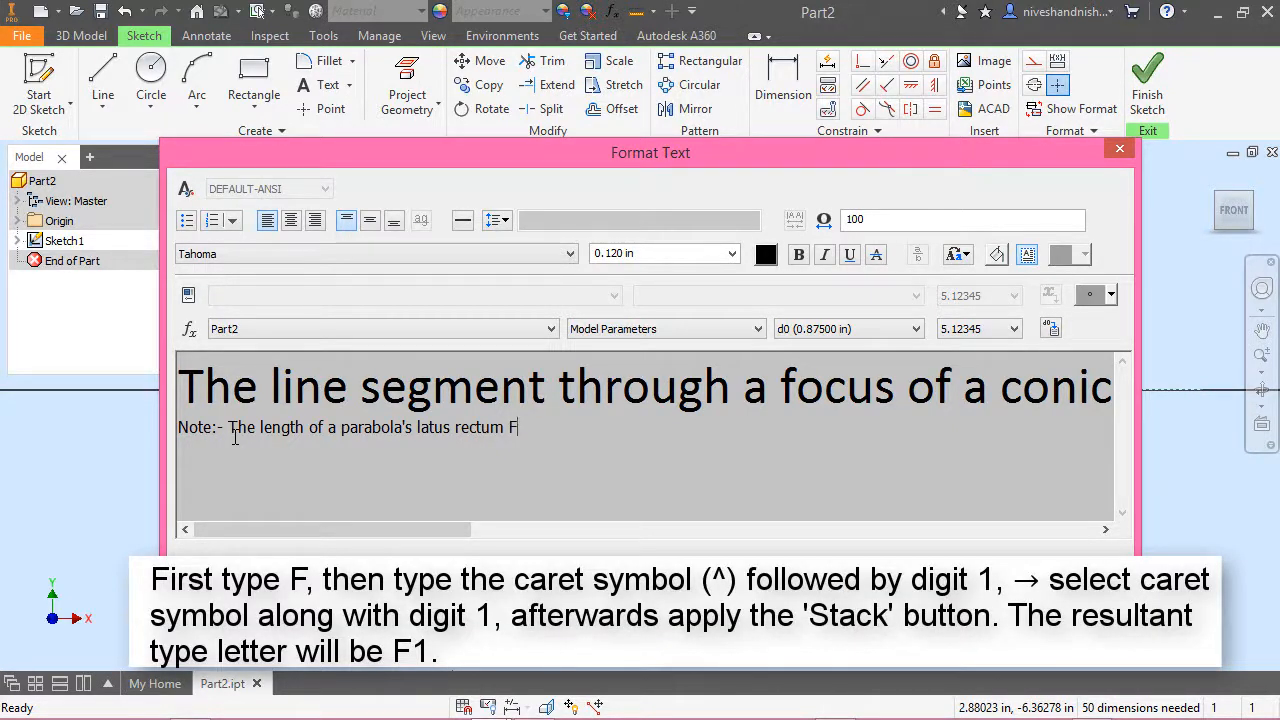
# Stack the 1 after F as a subscript to form F₁, then type the next F
pyautogui.write('^')
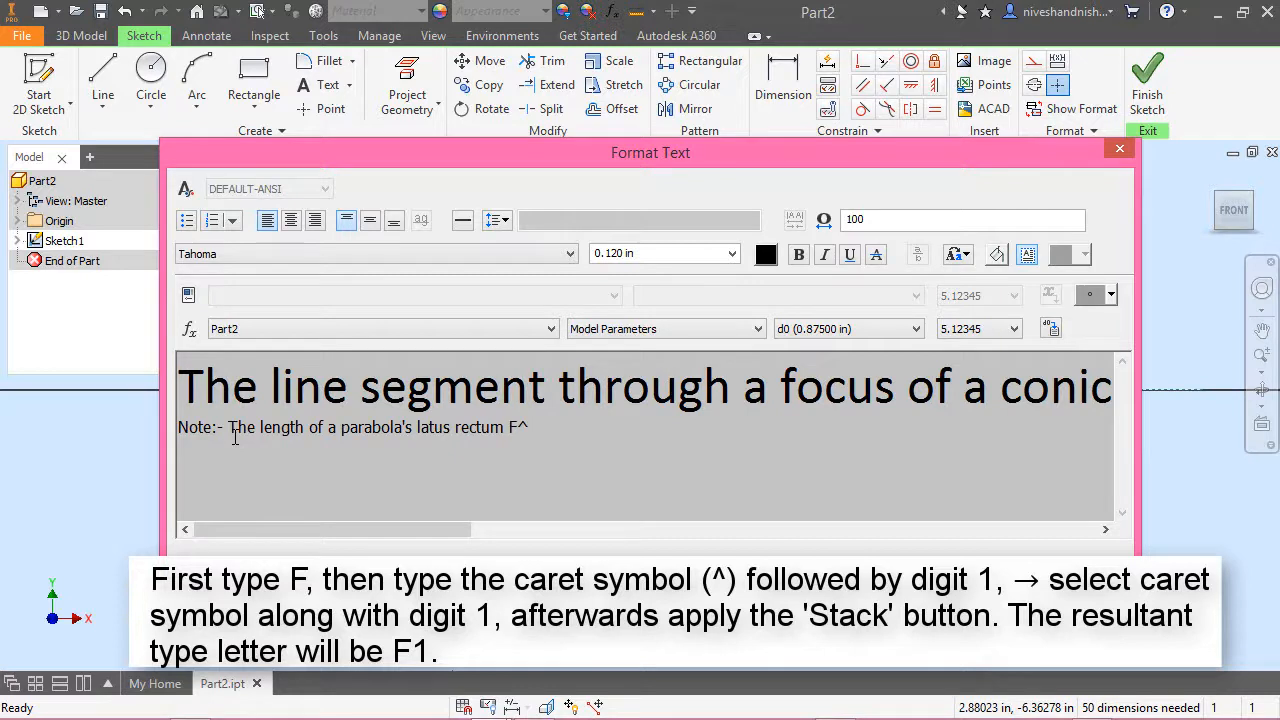
pyautogui.write('1')
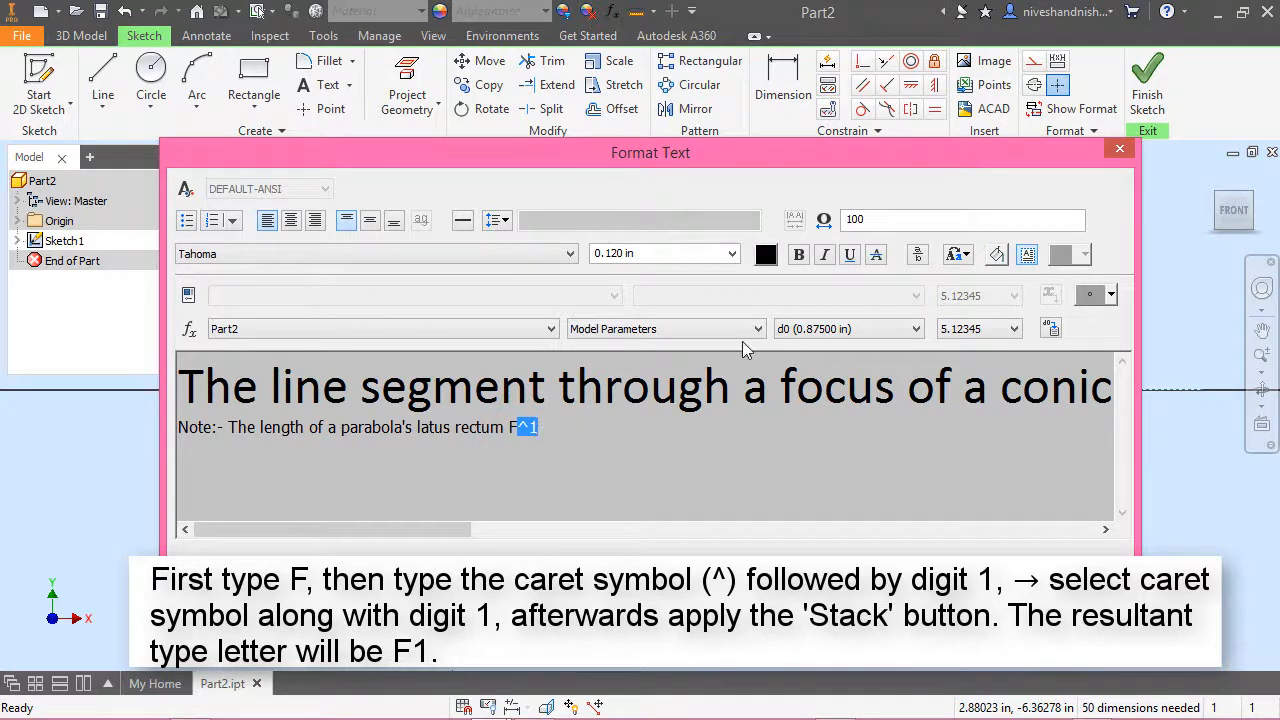
pyautogui.moveTo(917, 254)
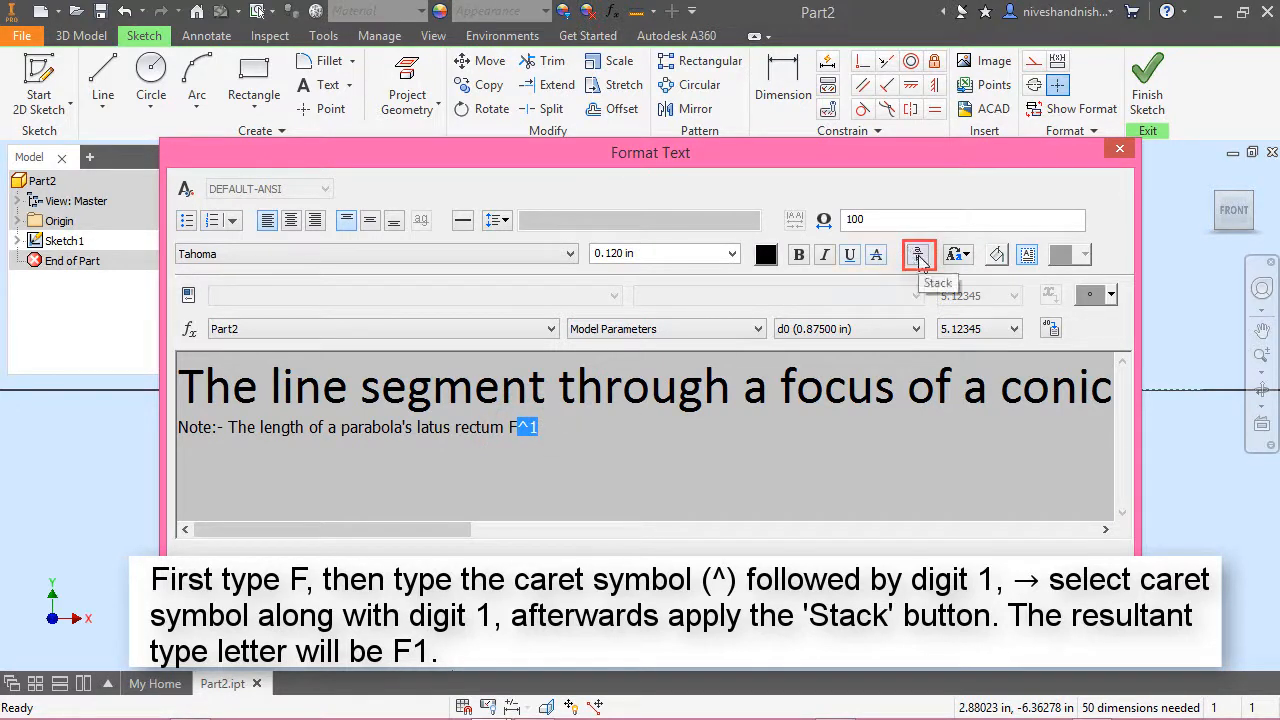
pyautogui.click(917, 254)
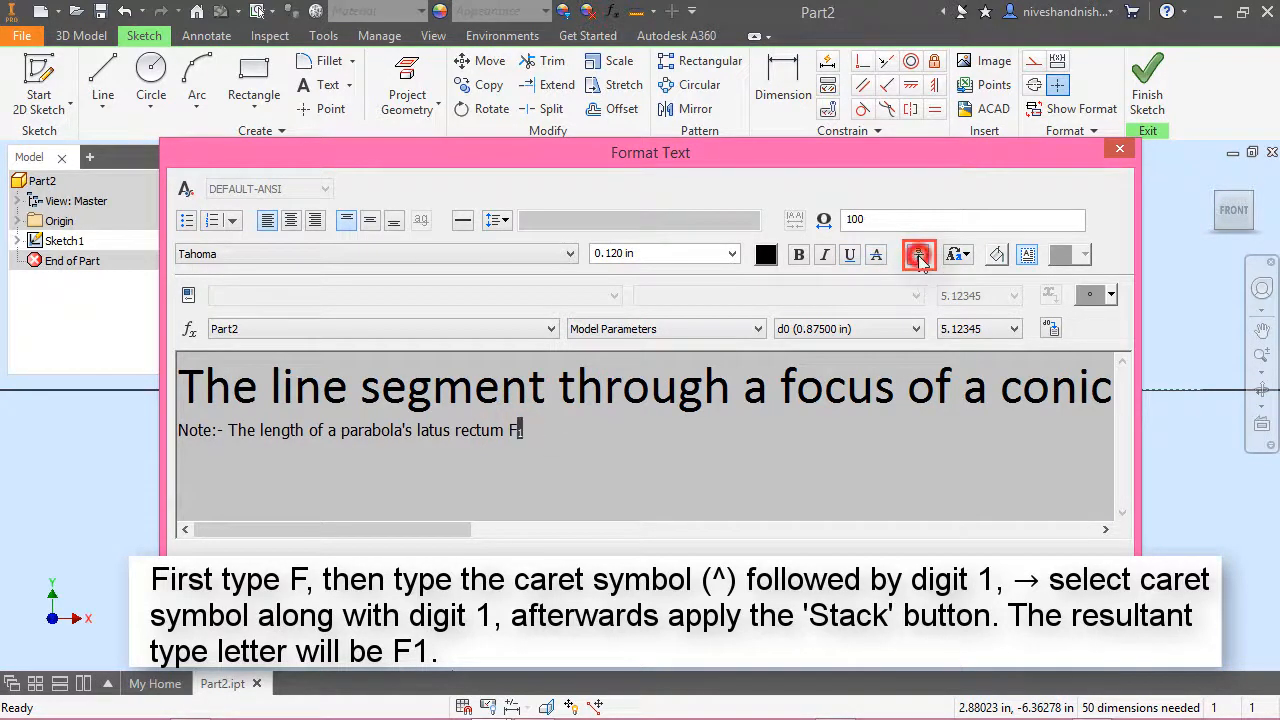
pyautogui.click(917, 254)
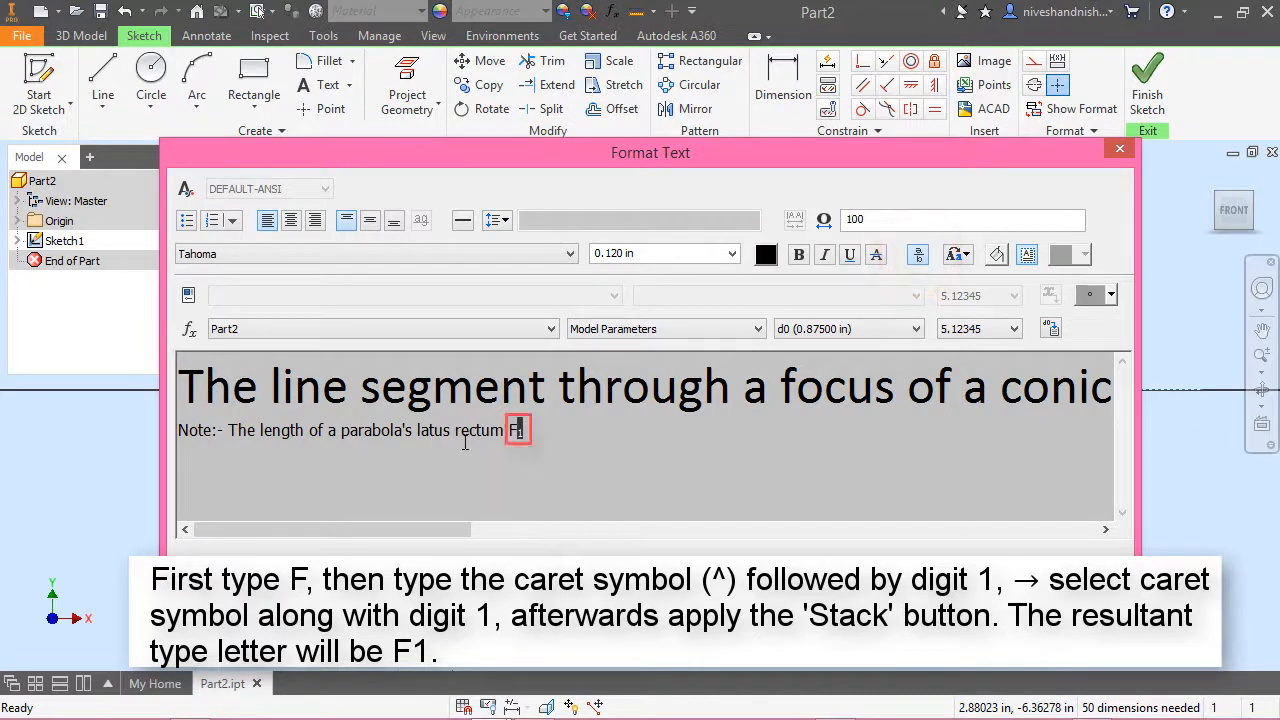
pyautogui.click(917, 254)
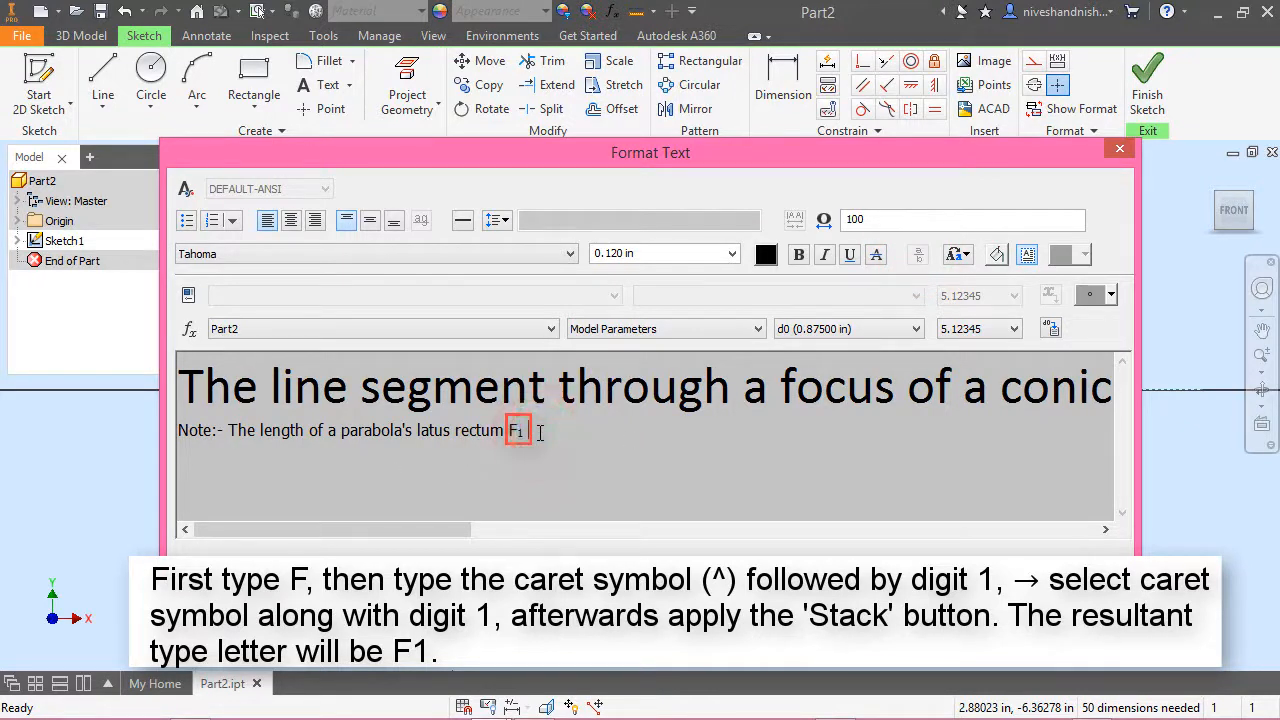
pyautogui.write('F')
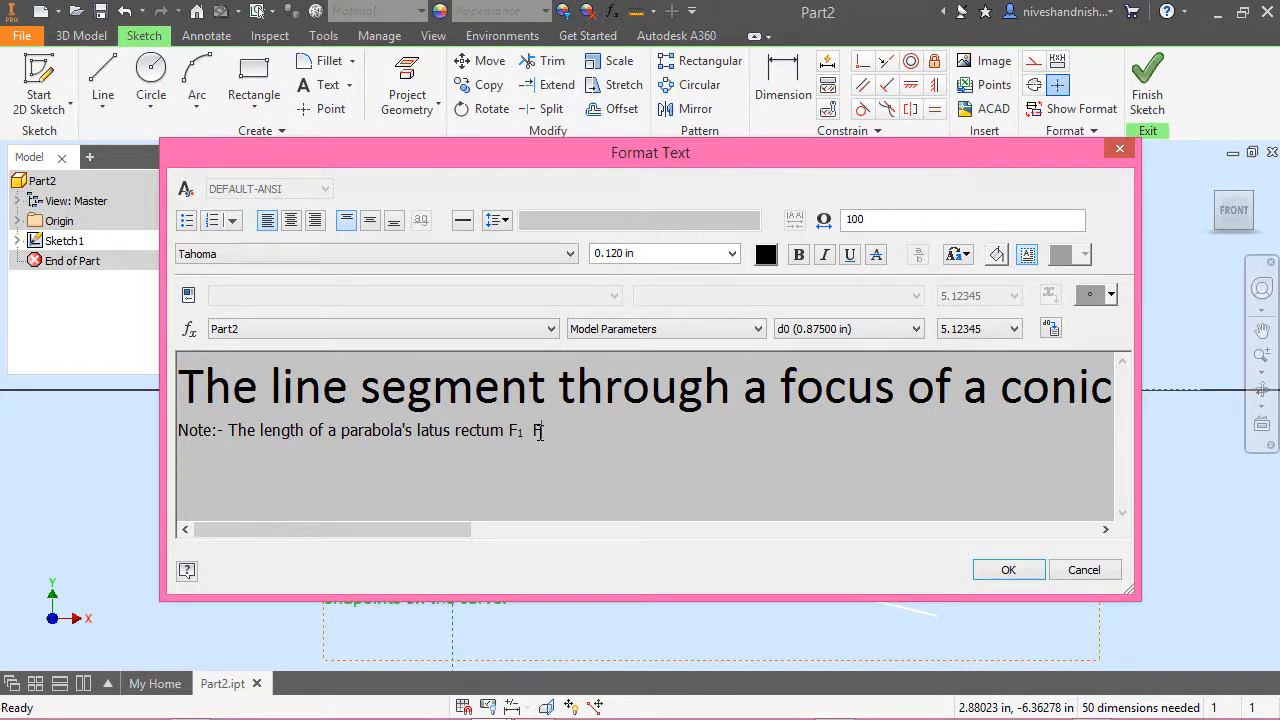
# Add a stacked subscript 2 to form F₂, followed by '= 4p'
pyautogui.write('^')
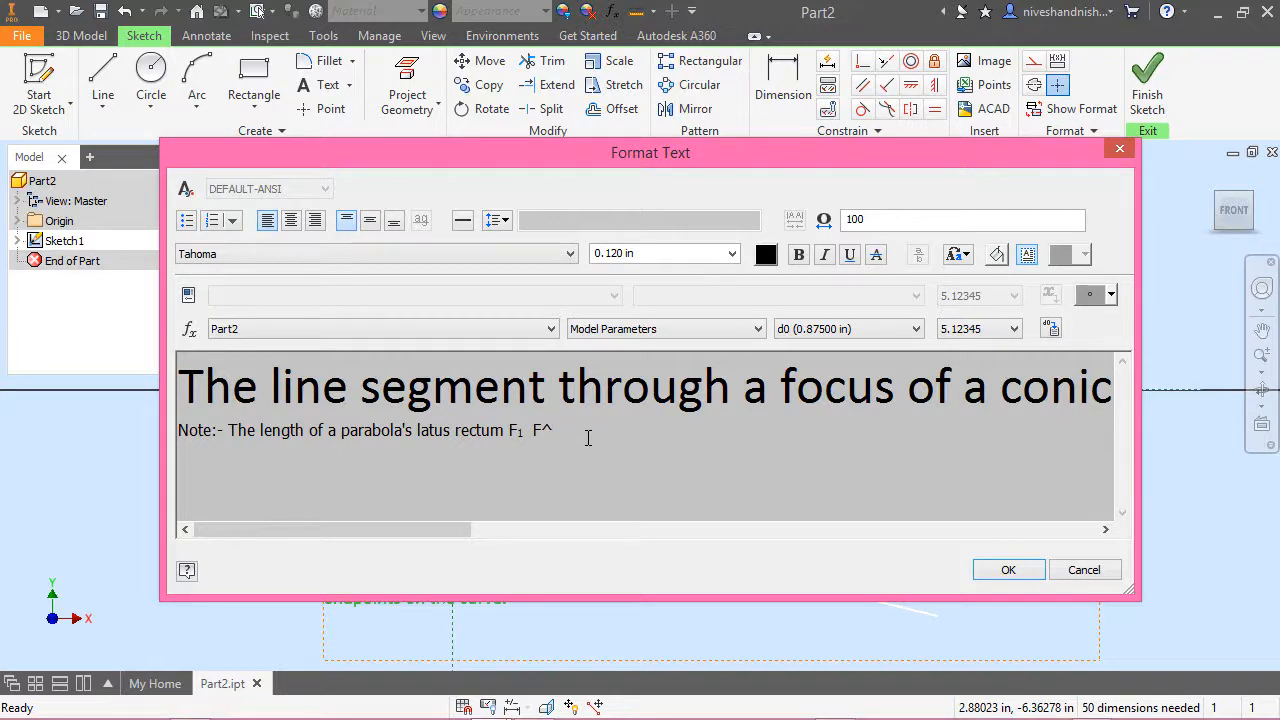
pyautogui.write('2 =')
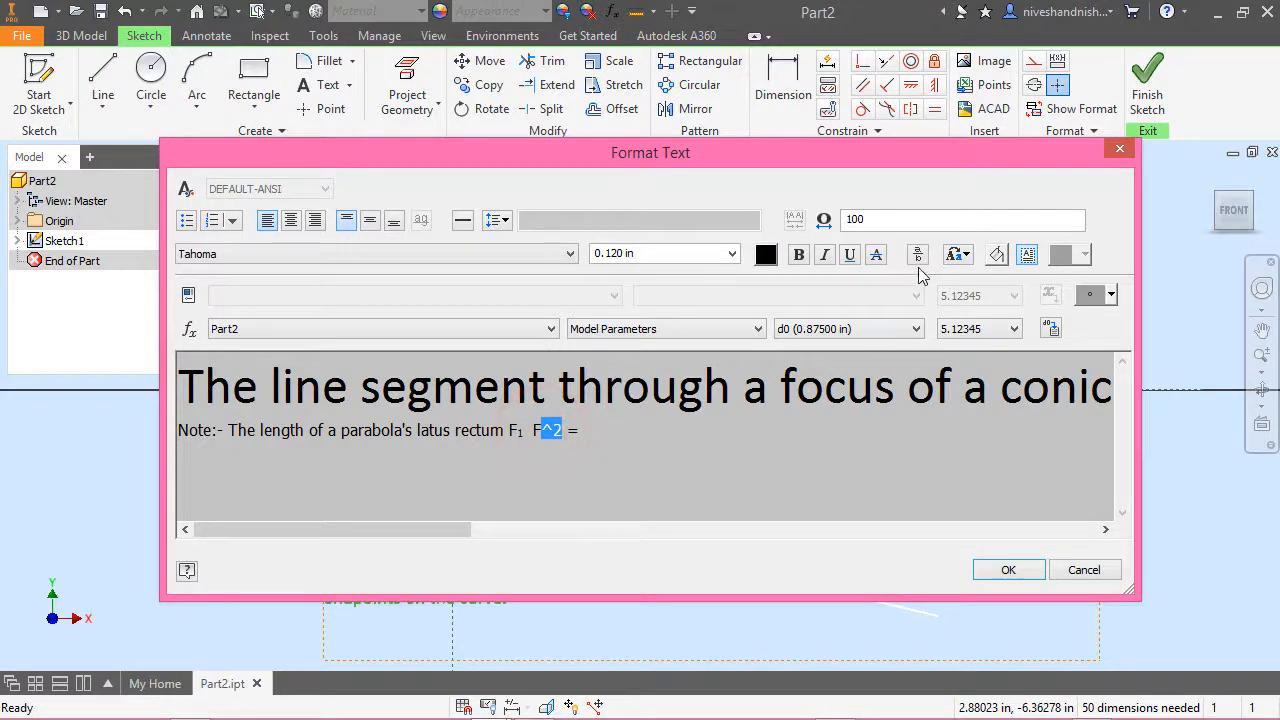
pyautogui.click(917, 254)
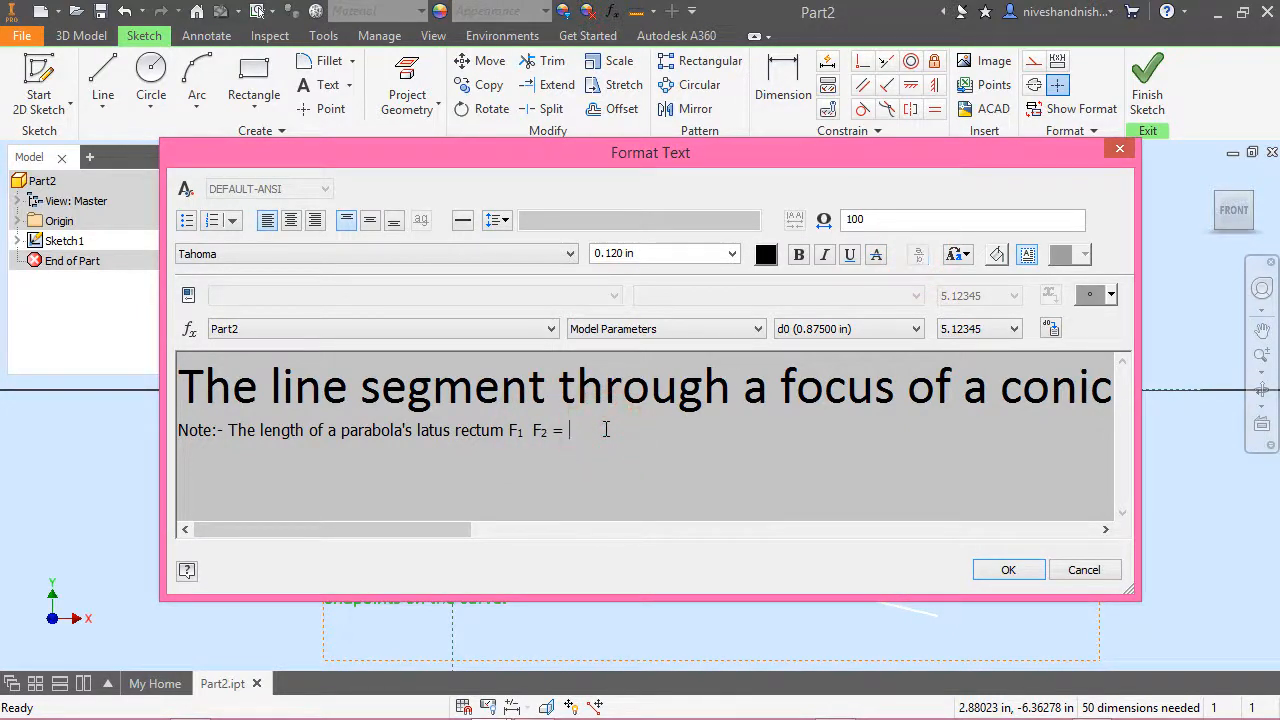
pyautogui.write('4')
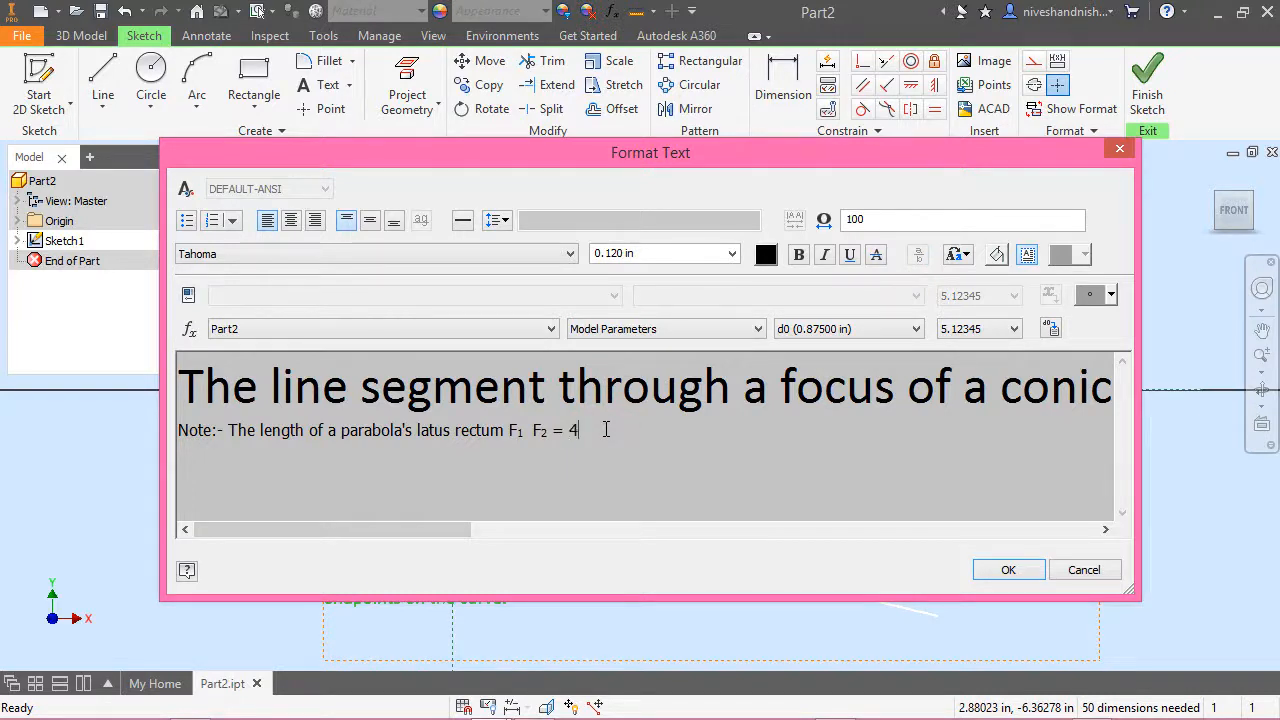
pyautogui.write('p')
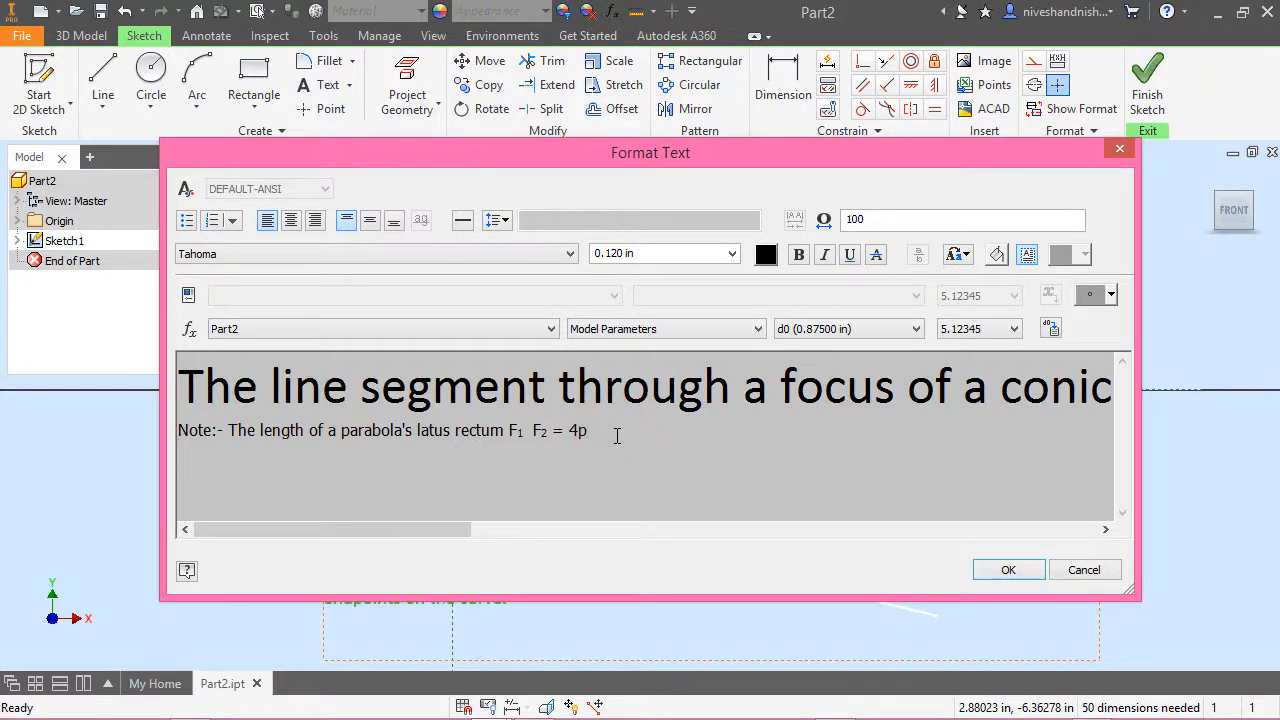
# Type 'Equation of Parabola y2' on the third note line
pyautogui.write('E')
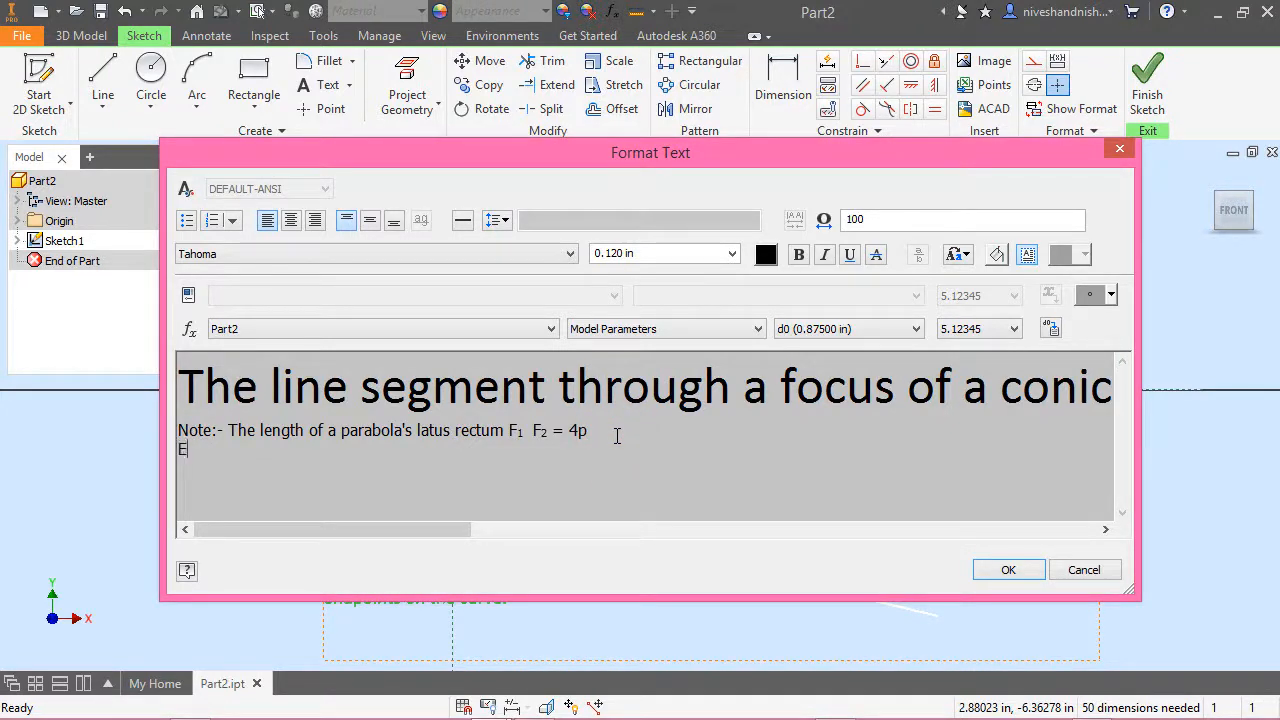
pyautogui.write('quation')
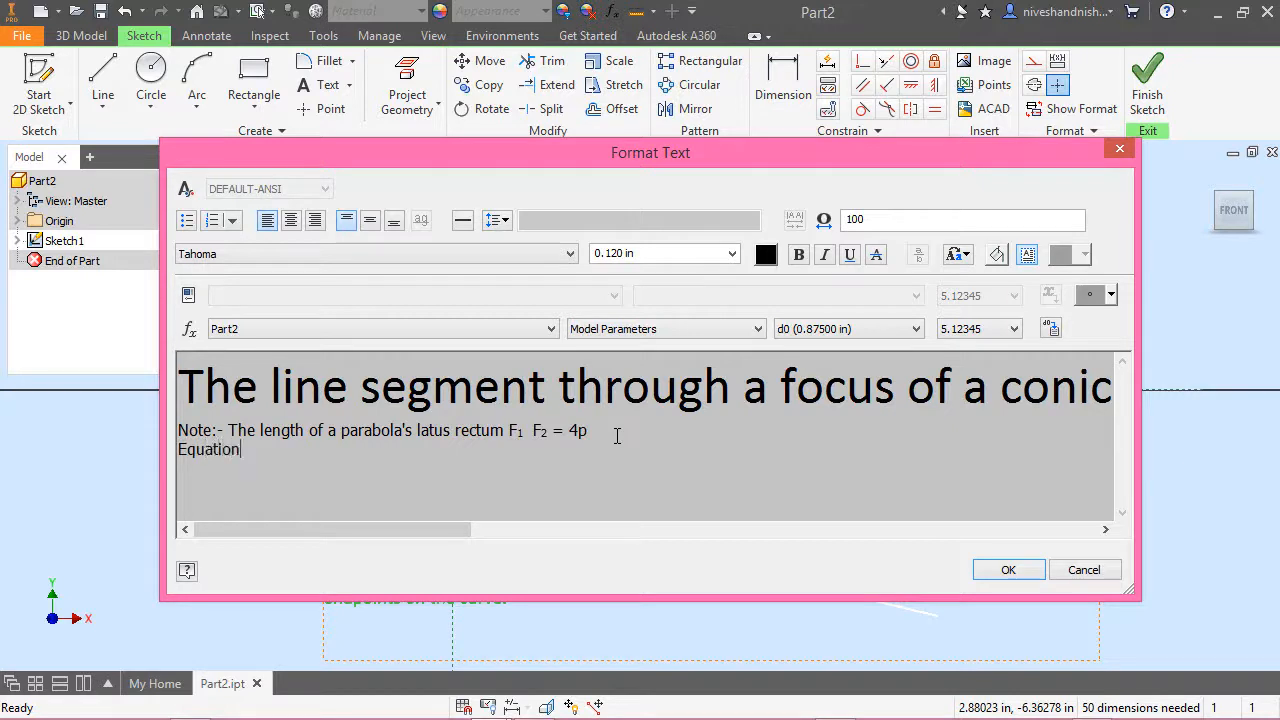
pyautogui.write('of P')
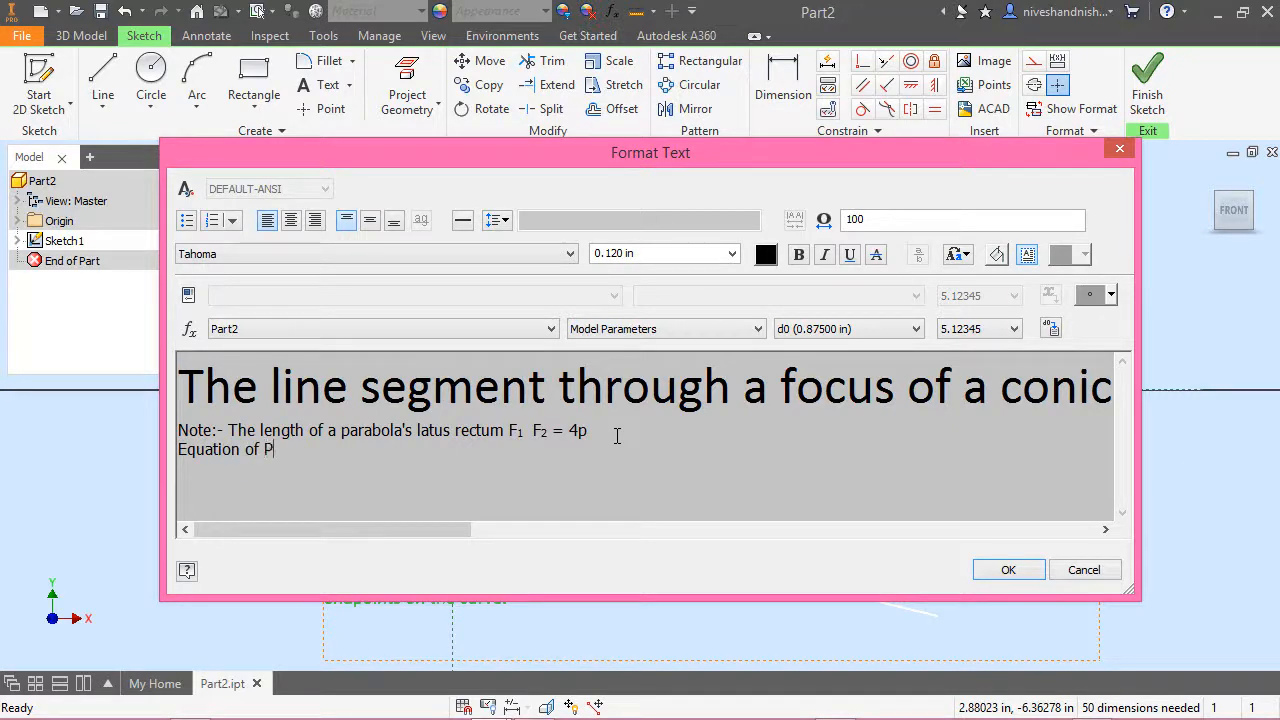
pyautogui.write('arab')
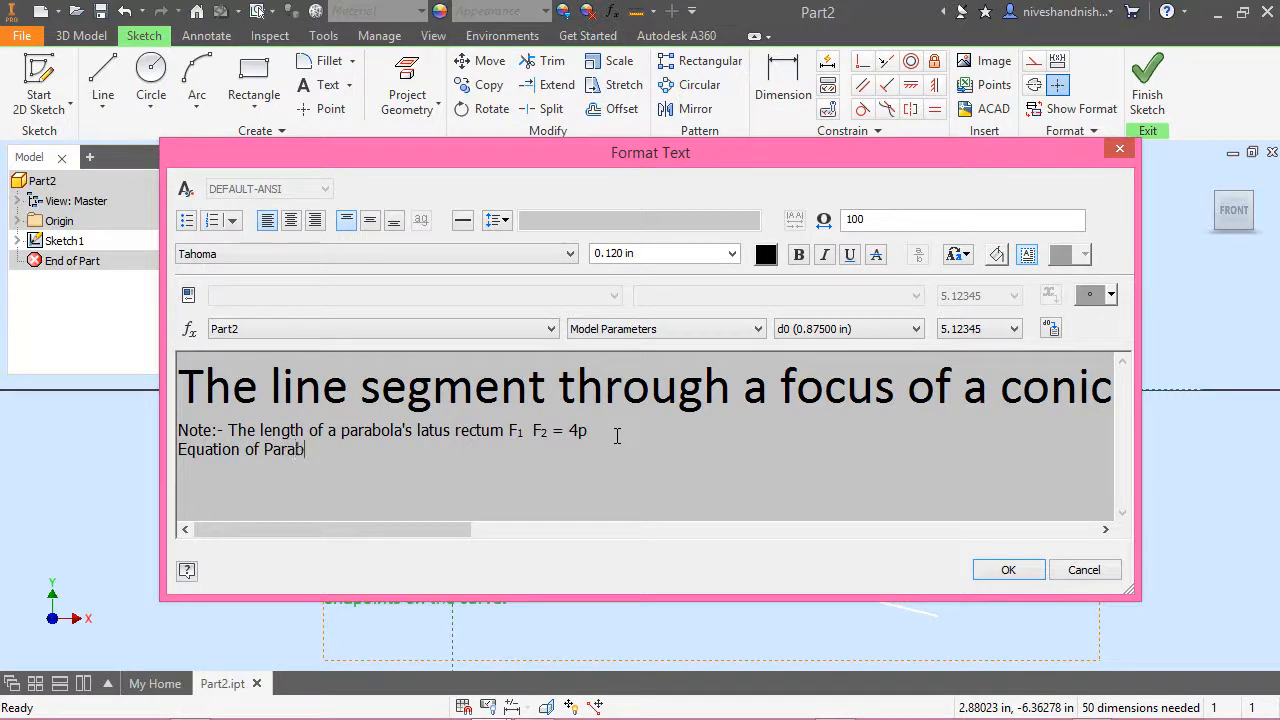
pyautogui.write('ola')
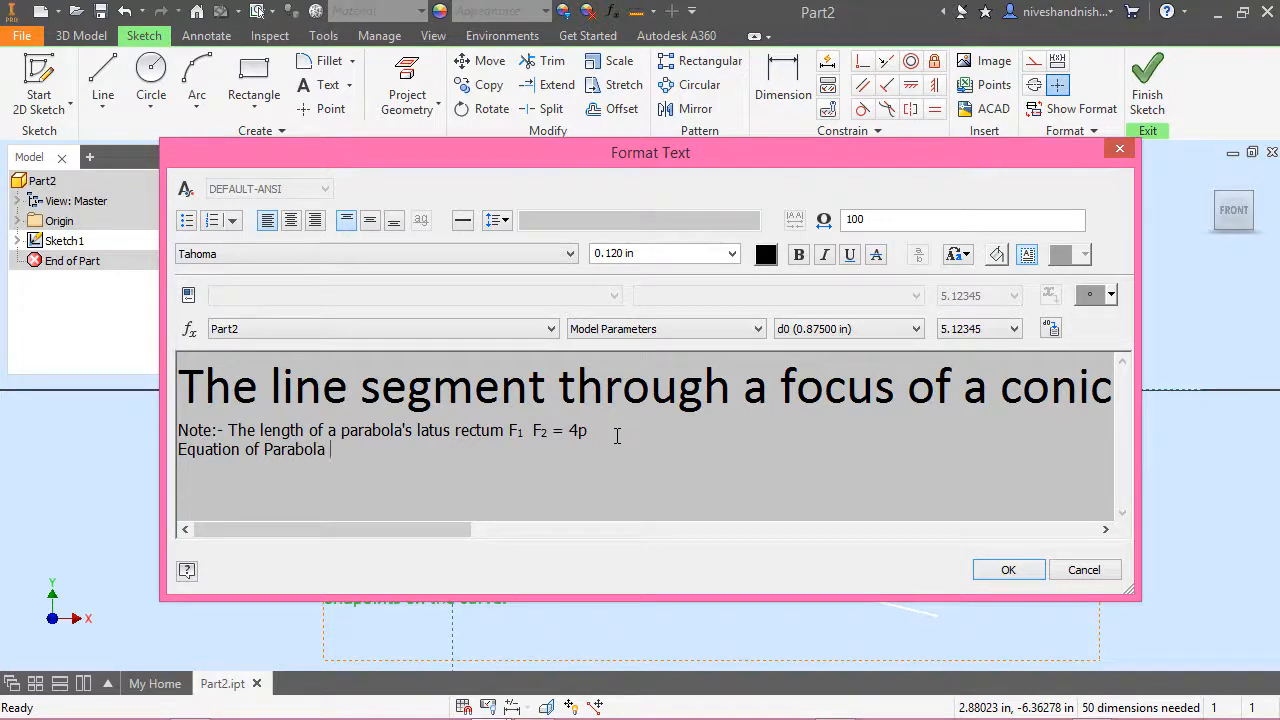
pyautogui.write('y')
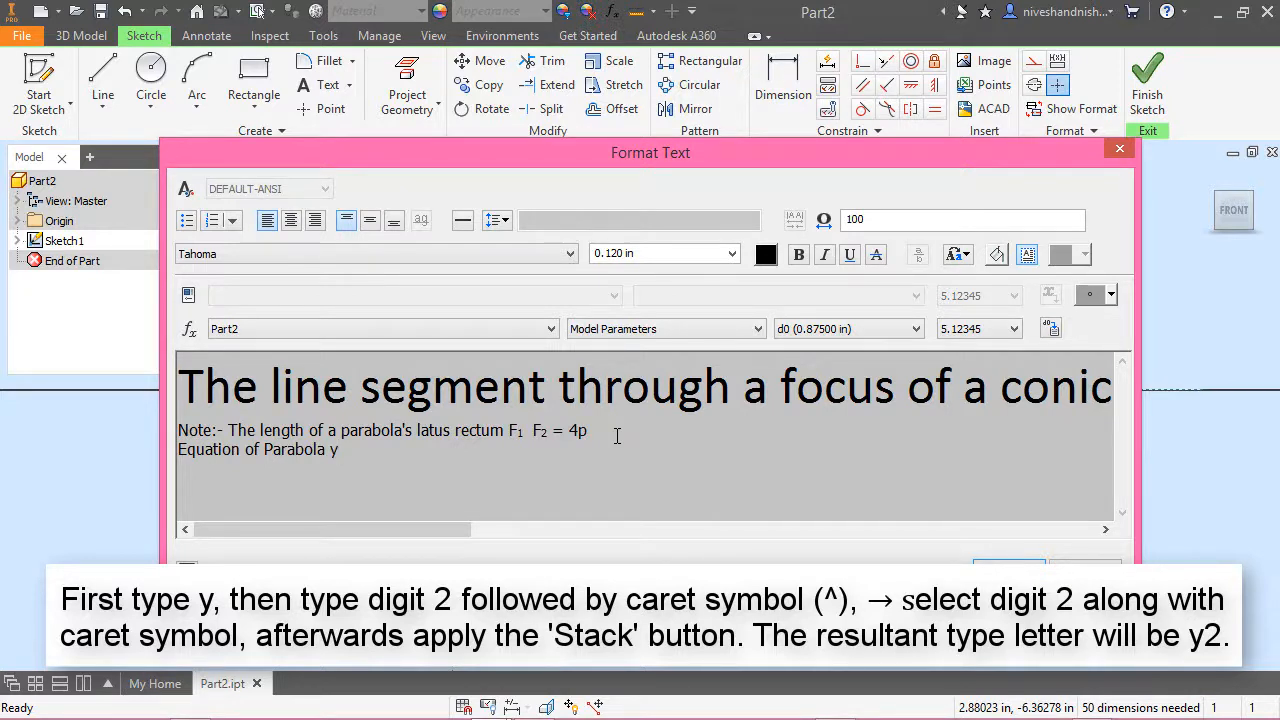
pyautogui.write('2^')
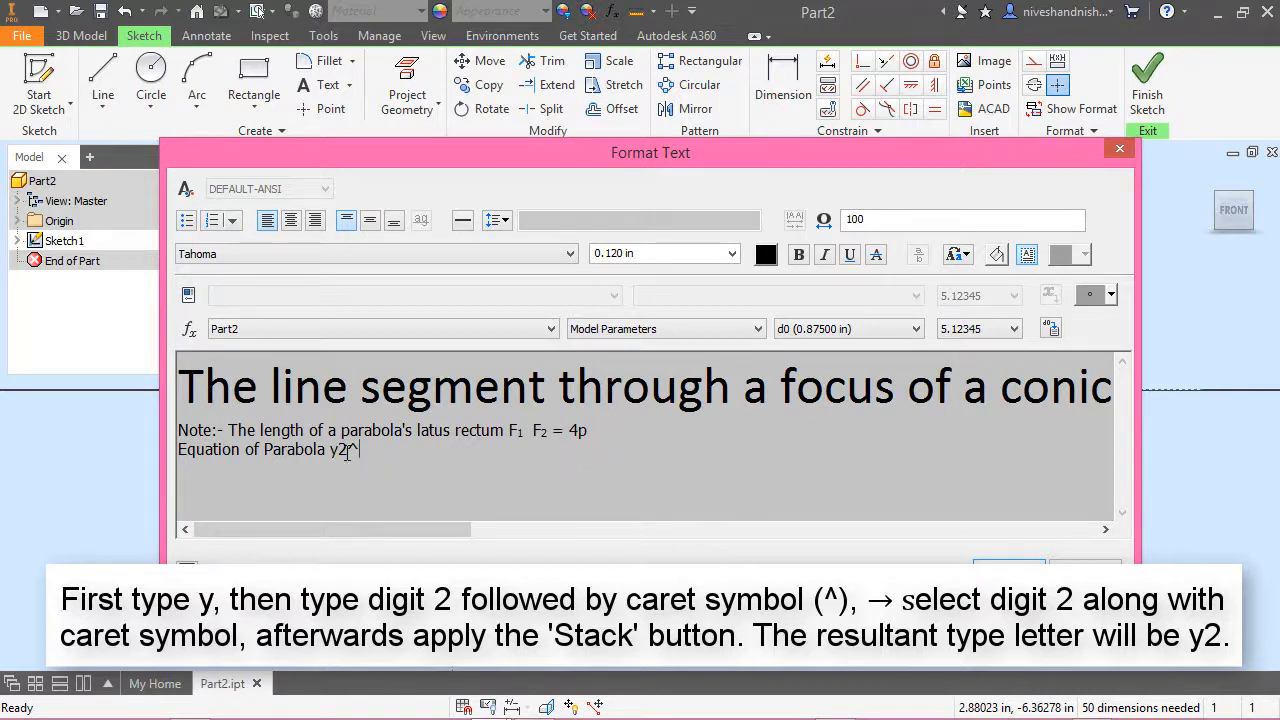
# Stack the 2 after y as a superscript, giving y²
pyautogui.moveTo(338, 449); pyautogui.dragTo(363, 449)
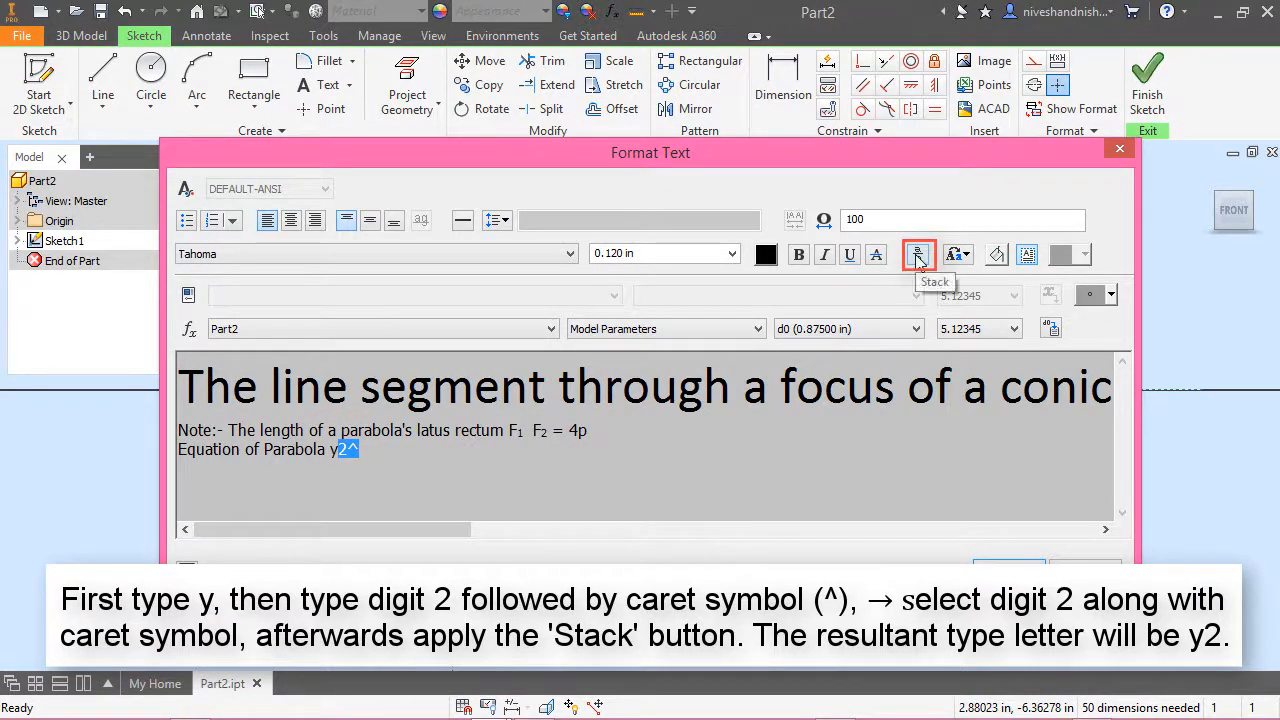
pyautogui.click(917, 254)
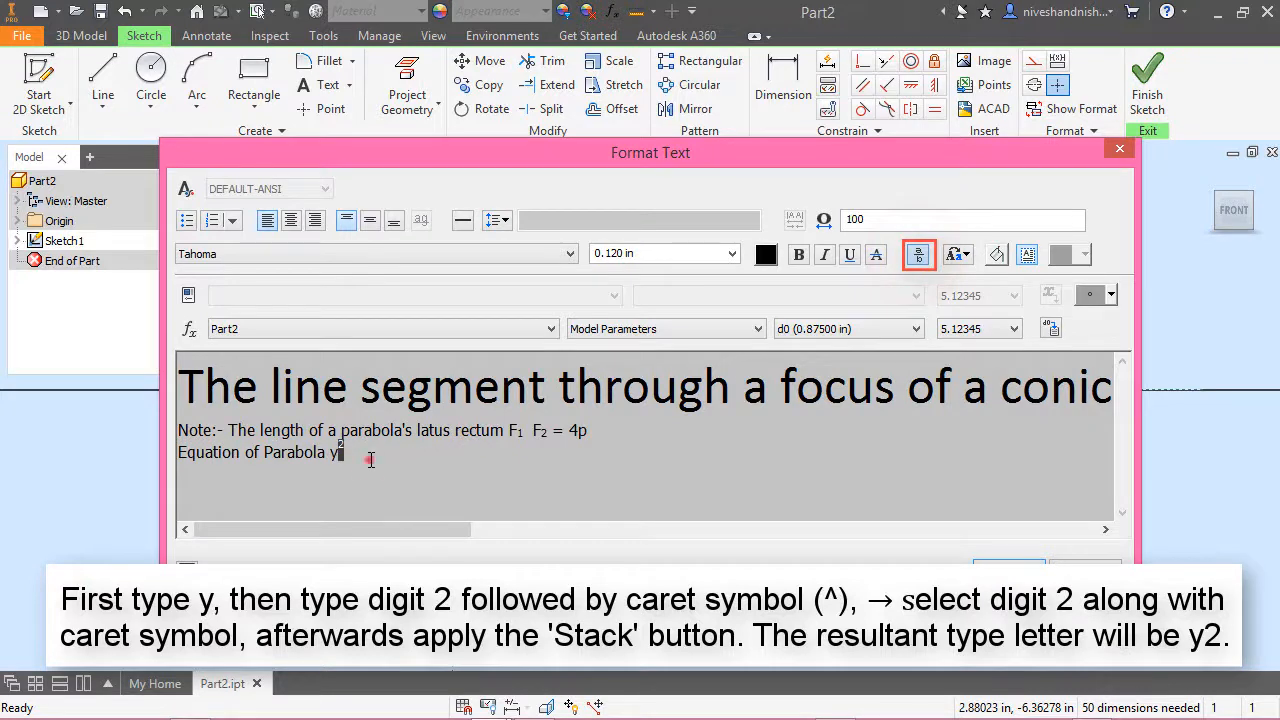
pyautogui.click(918, 254)
pyautogui.write(' =')
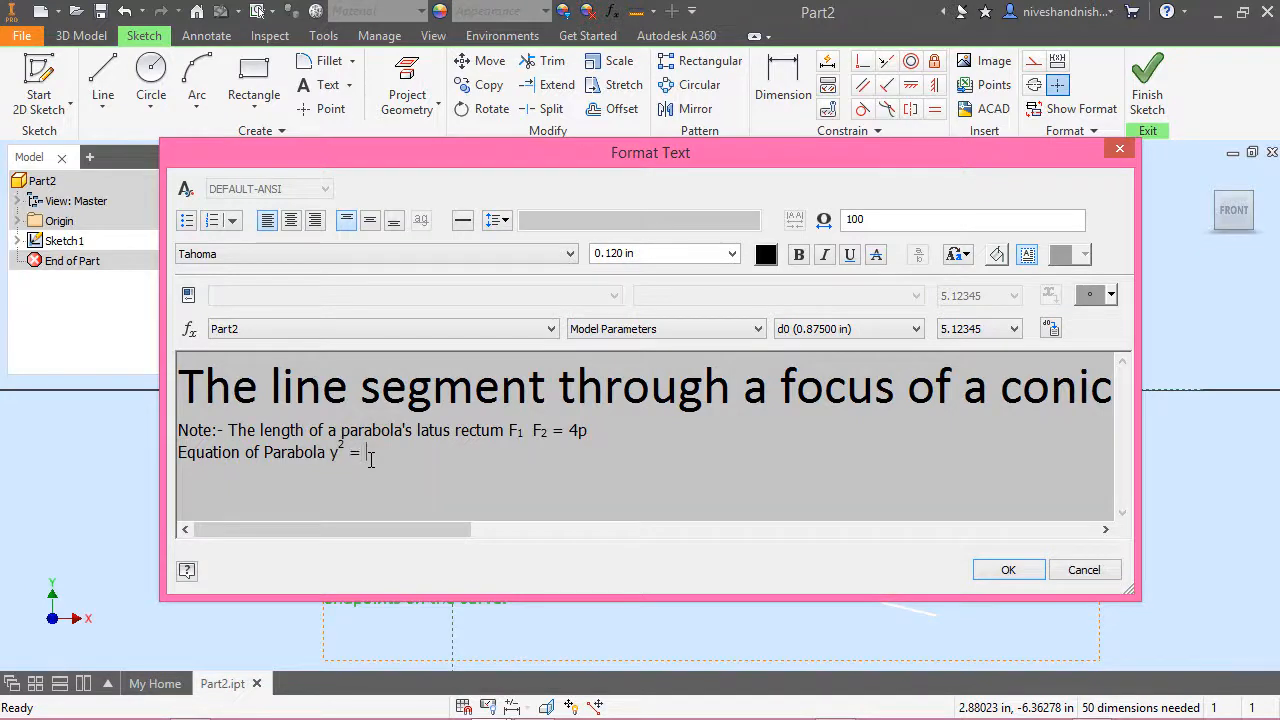
# Continue the equation with '4 px where Eccentricity 'e' = 1'
pyautogui.write('4')
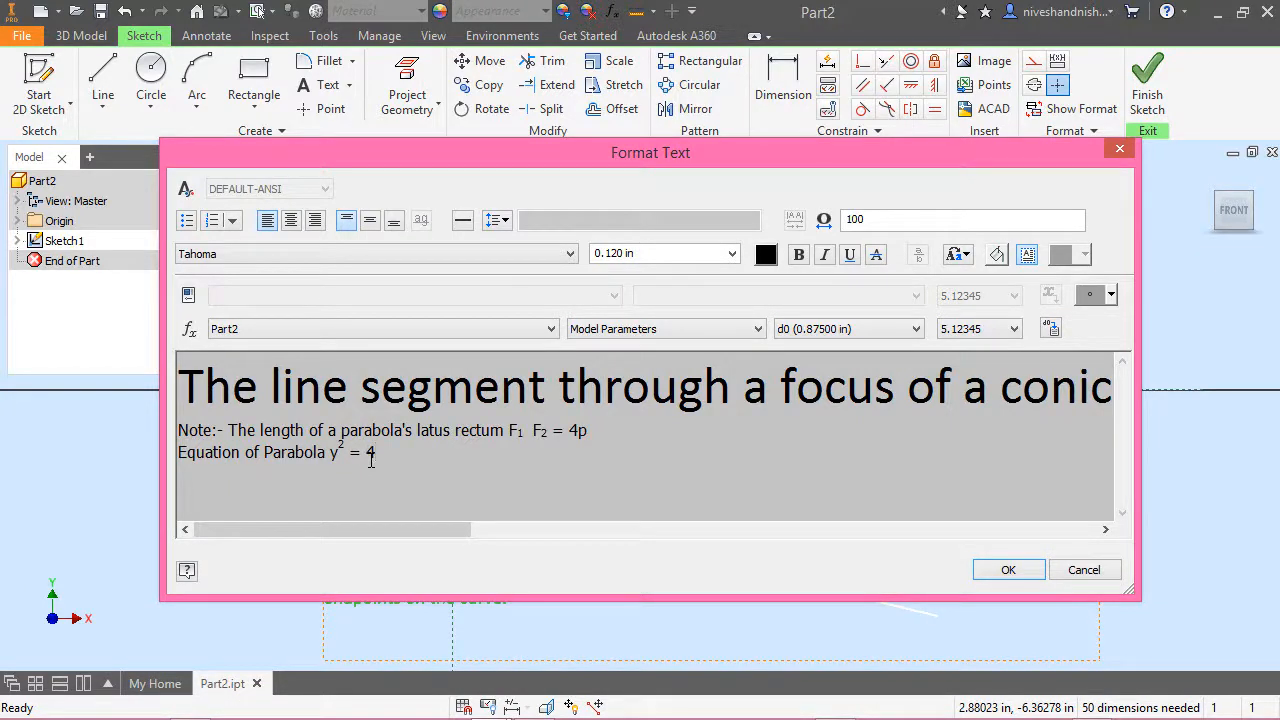
pyautogui.write('px')
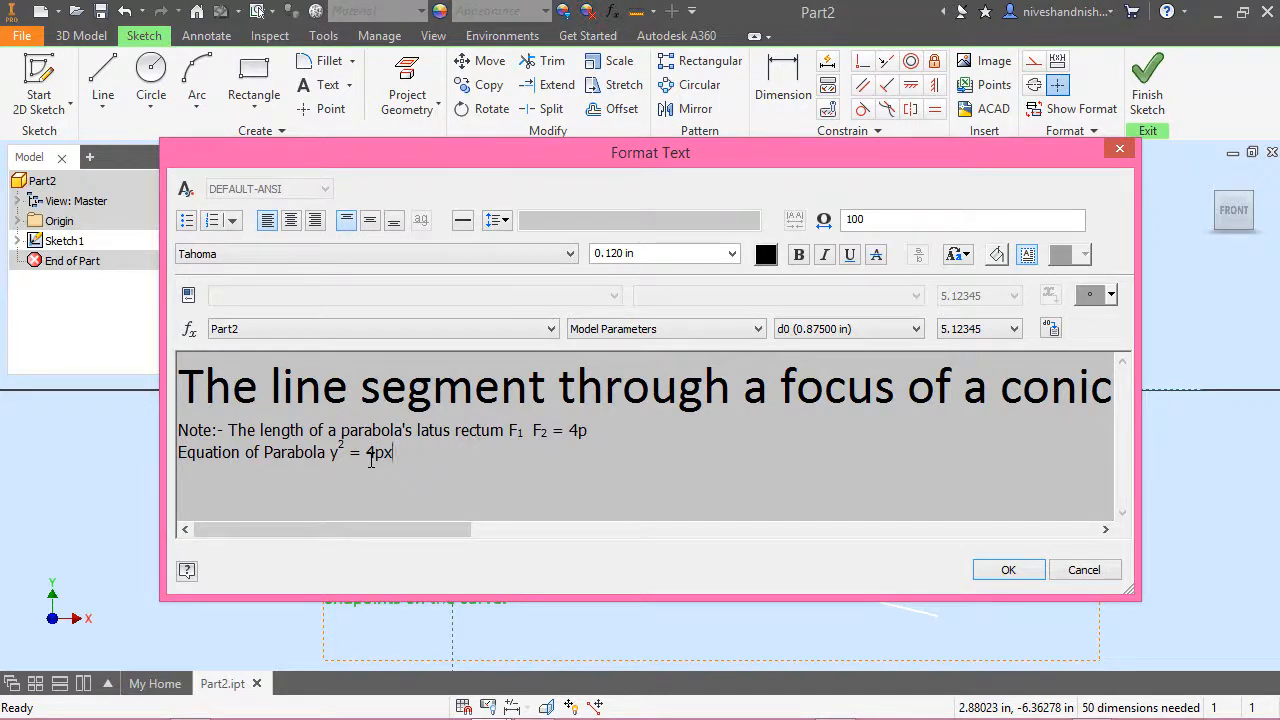
pyautogui.click(370, 455)
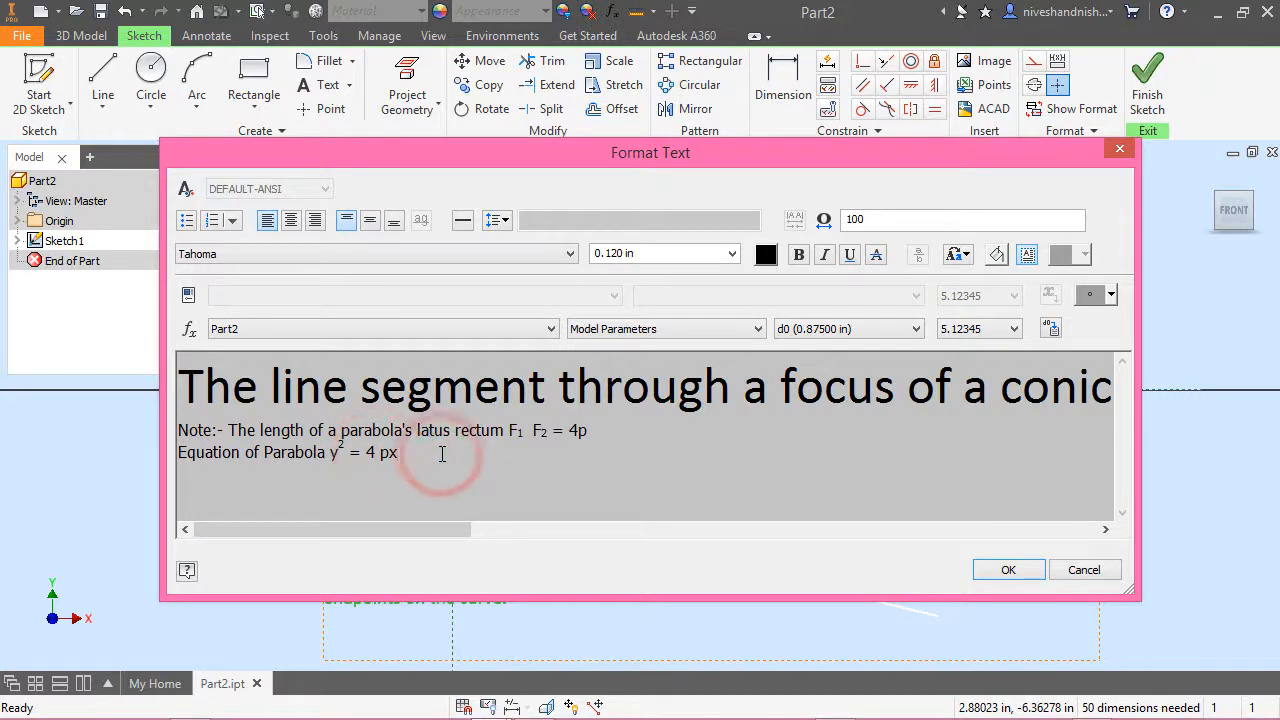
pyautogui.write('w')
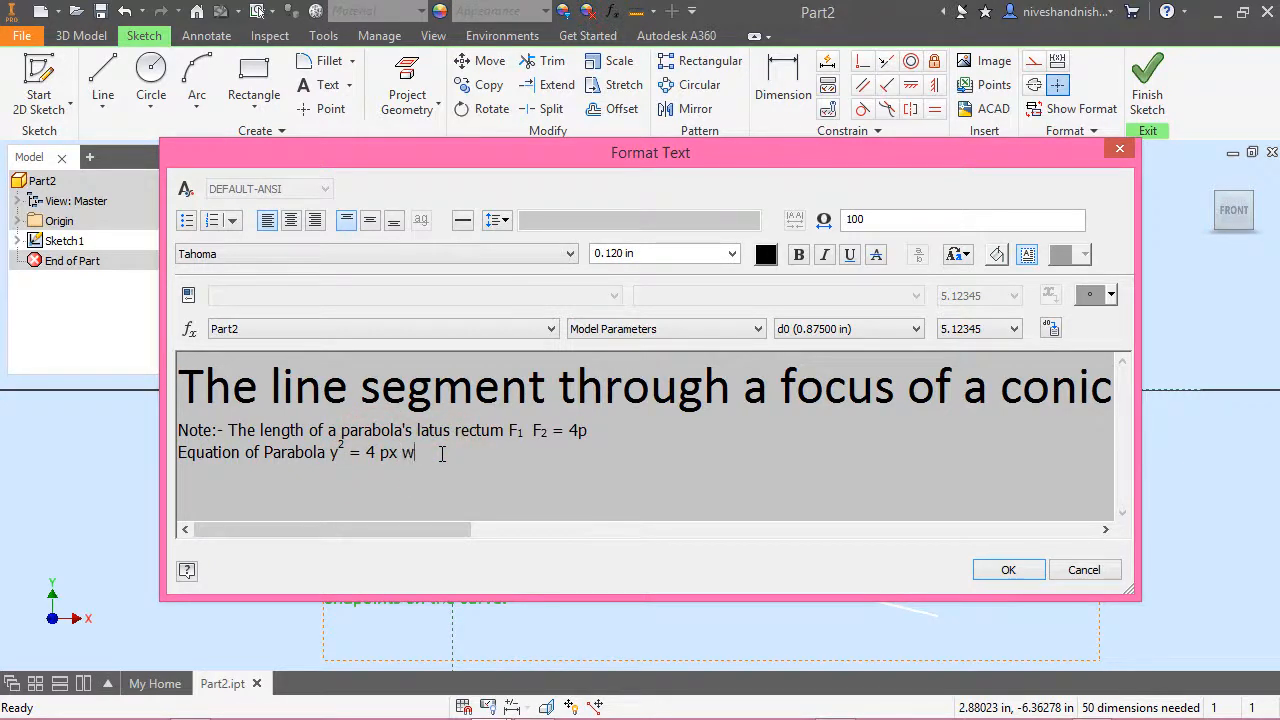
pyautogui.write('here')
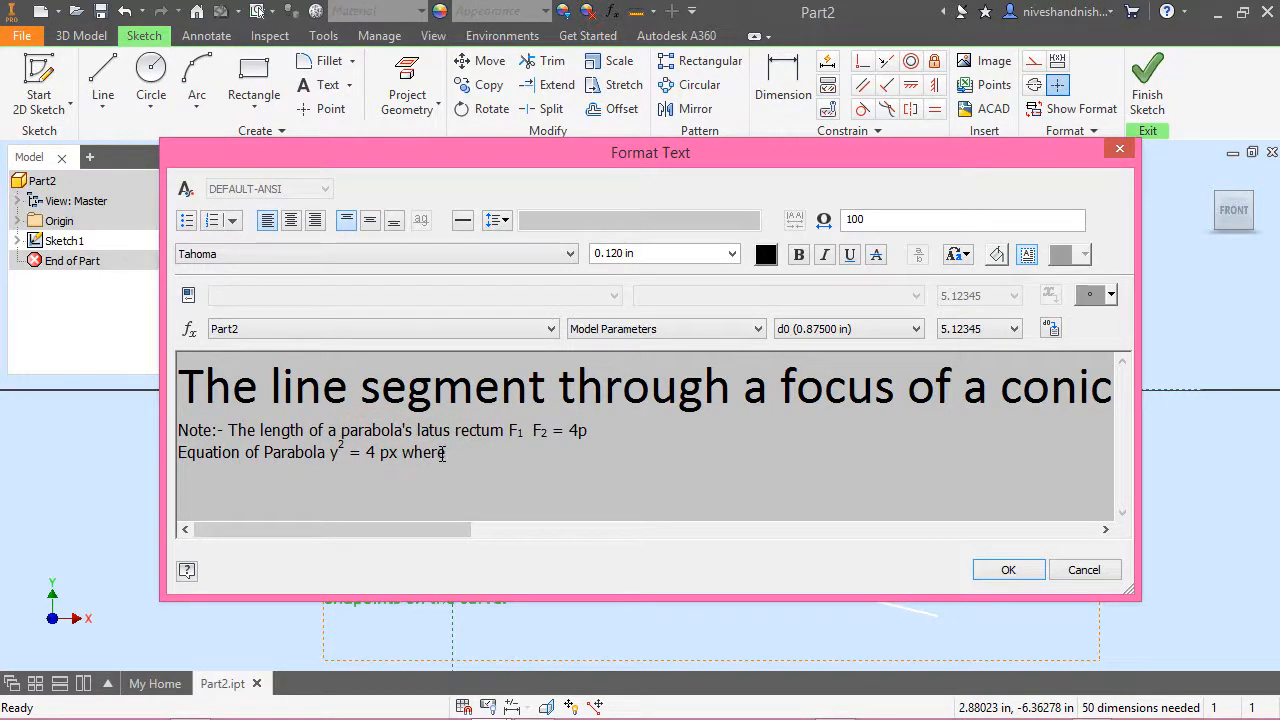
pyautogui.write('Eccen')
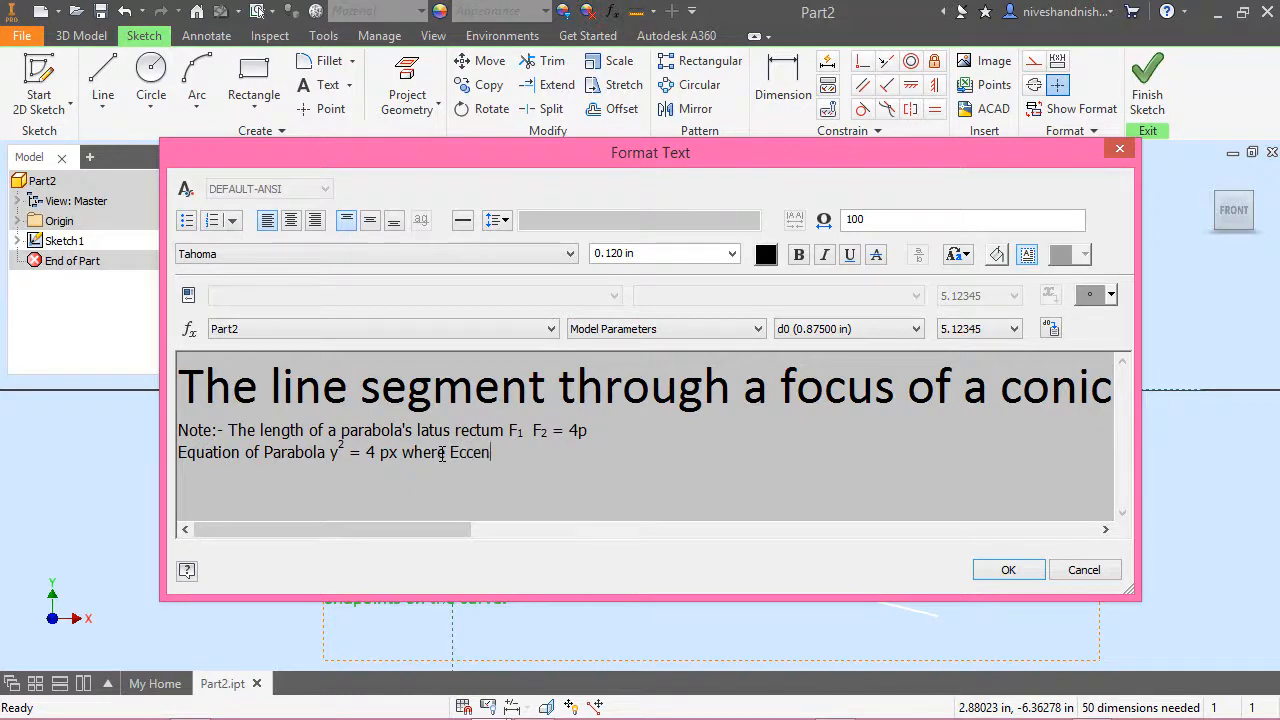
pyautogui.write('trici')
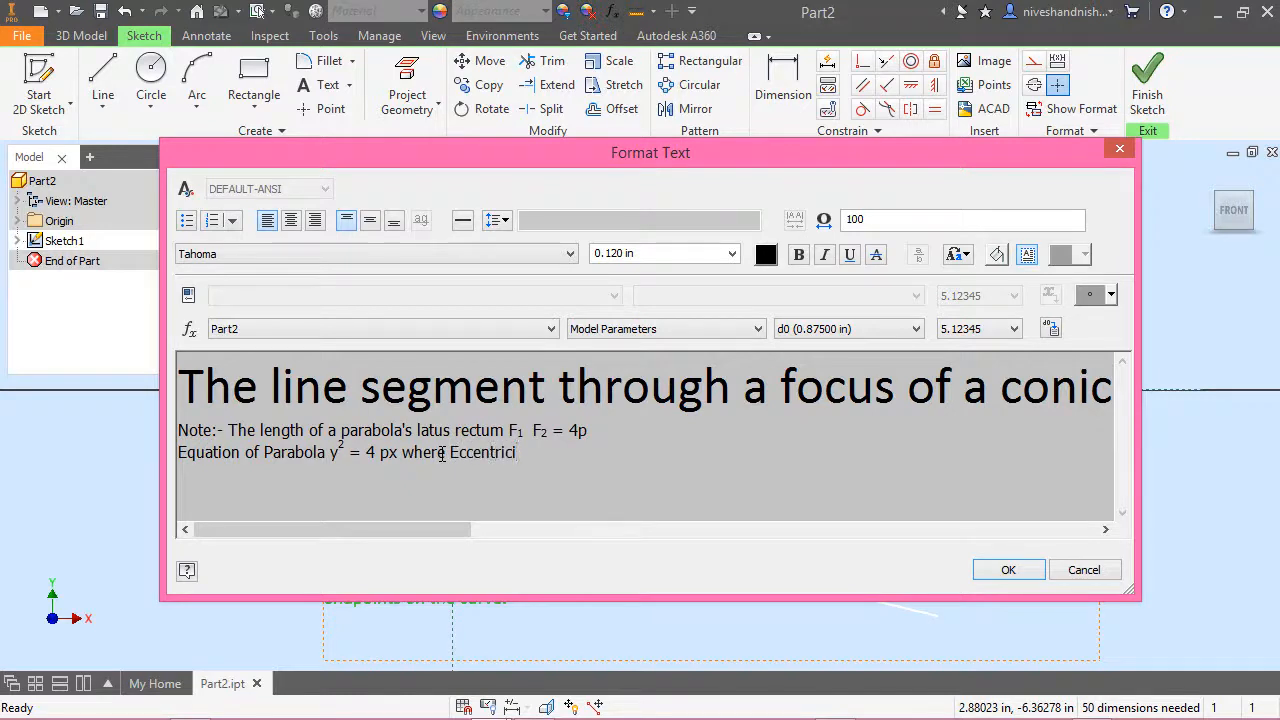
pyautogui.write('ty')
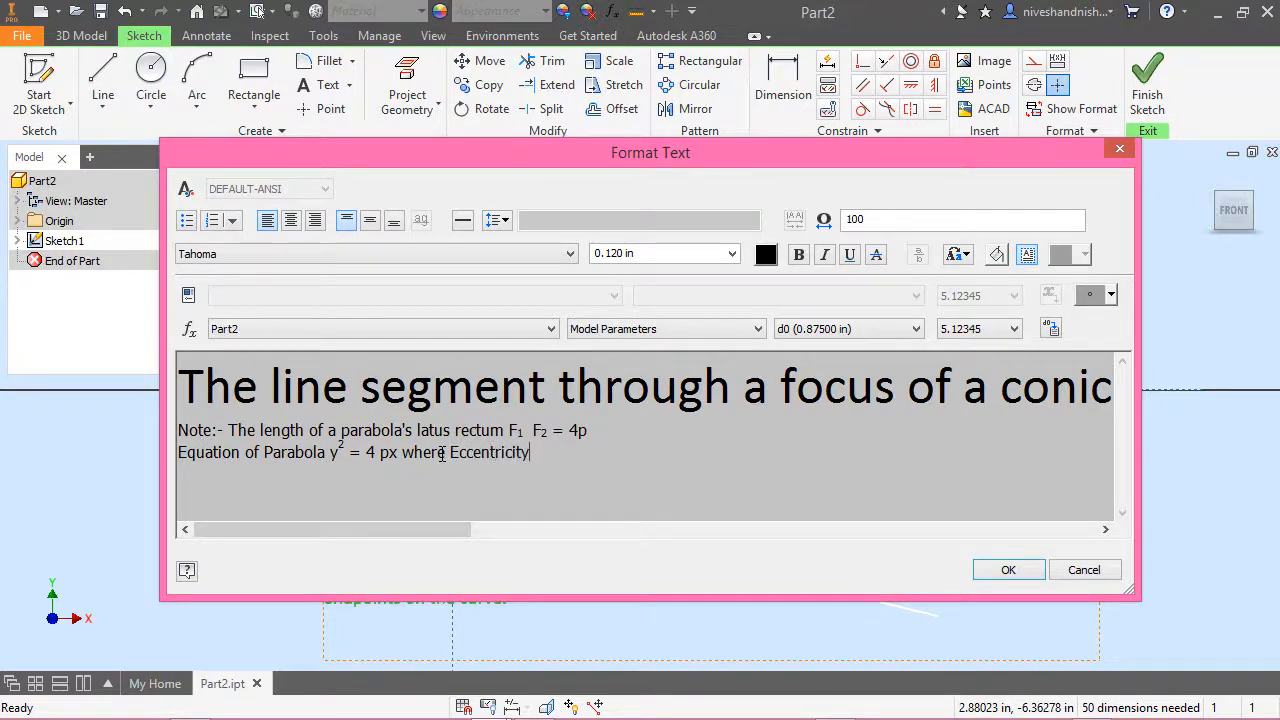
pyautogui.write("'e'")
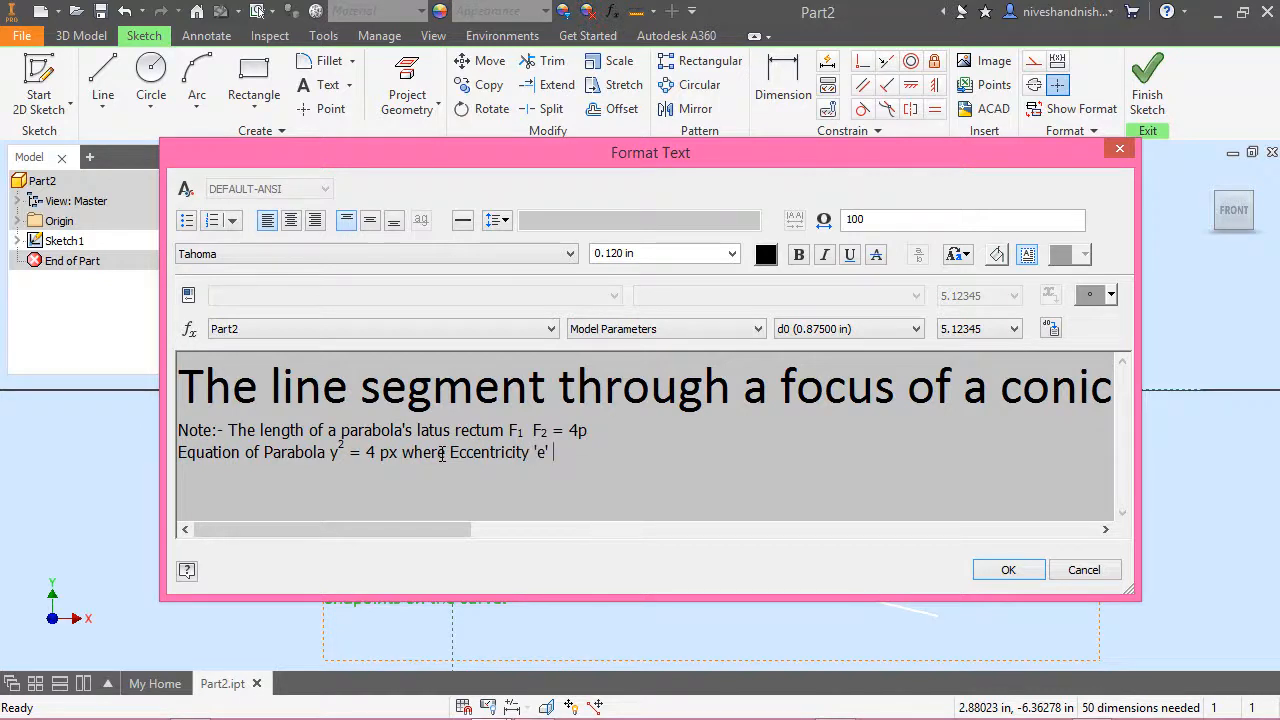
pyautogui.write('=')
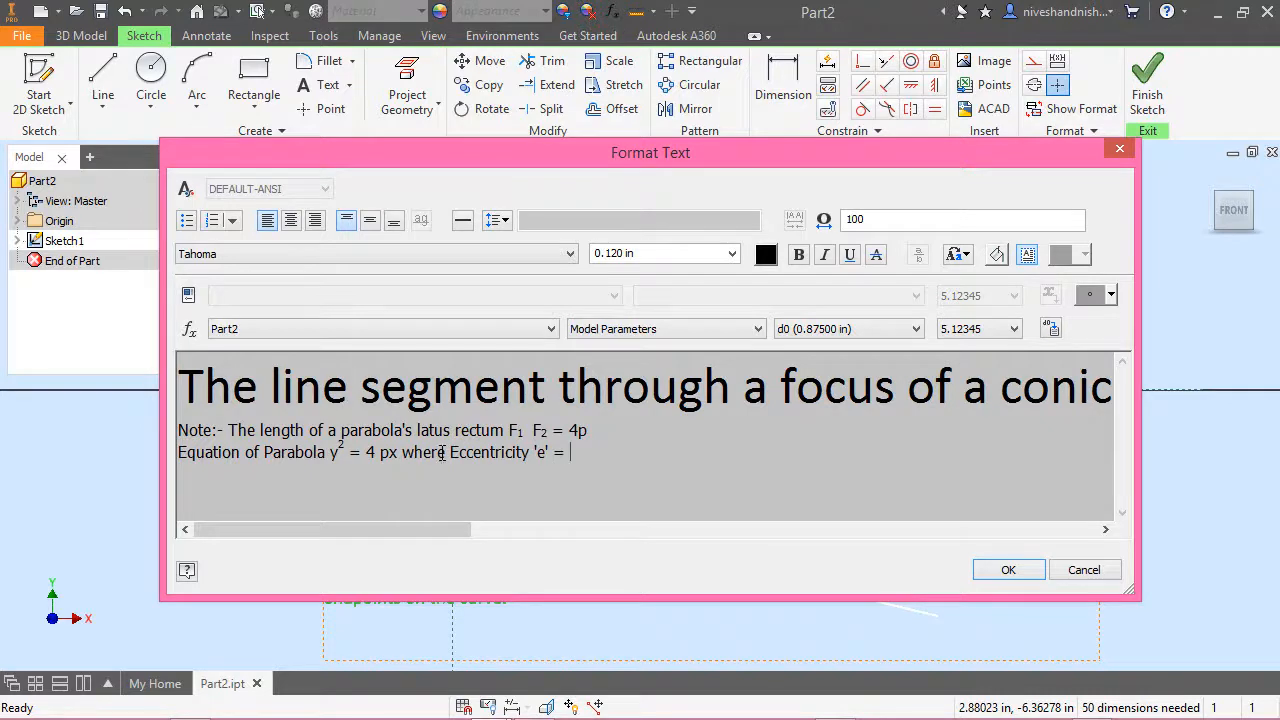
pyautogui.write('1')
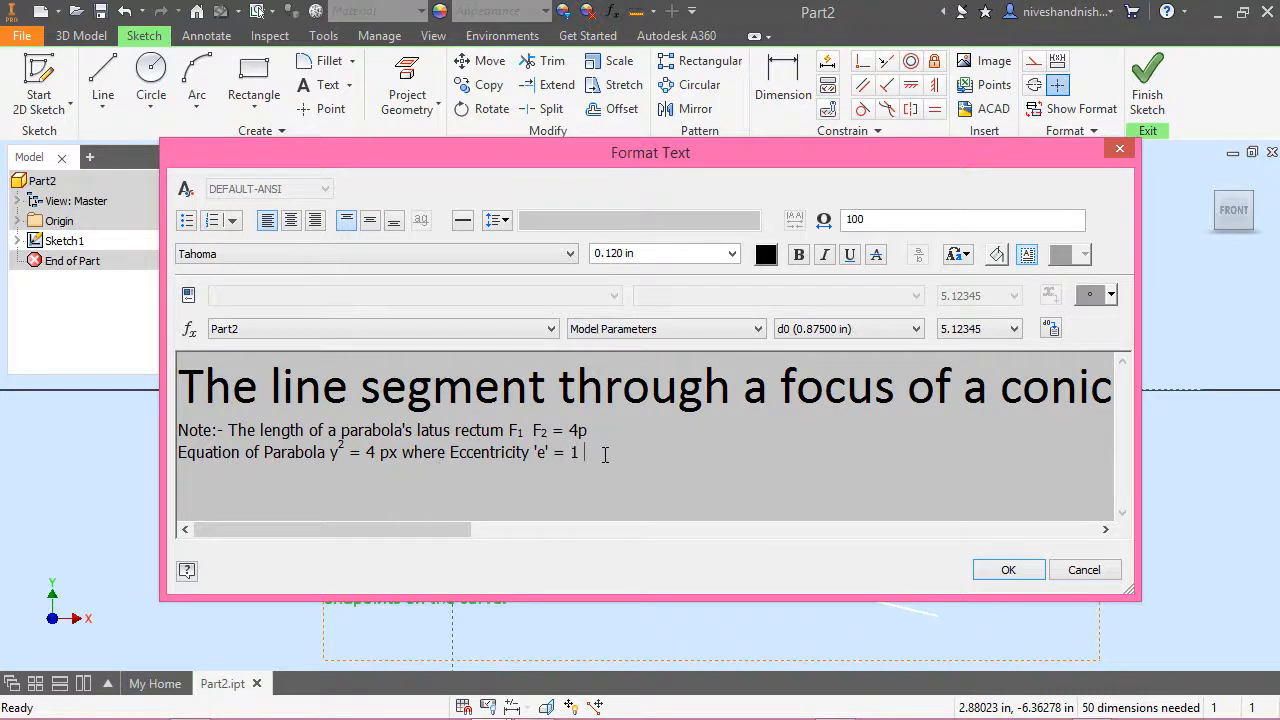
# Finish the line with 'and Semi-latus rectum= 2p'
pyautogui.write('and Se')
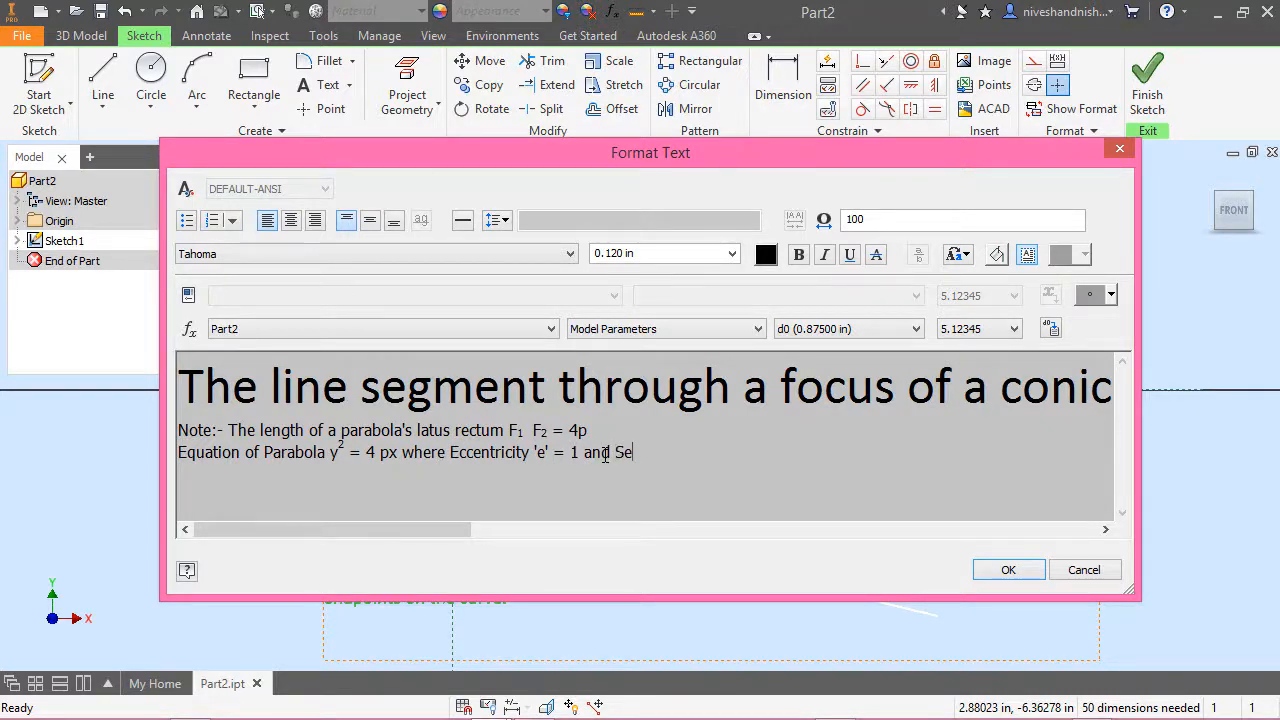
pyautogui.write('mi')
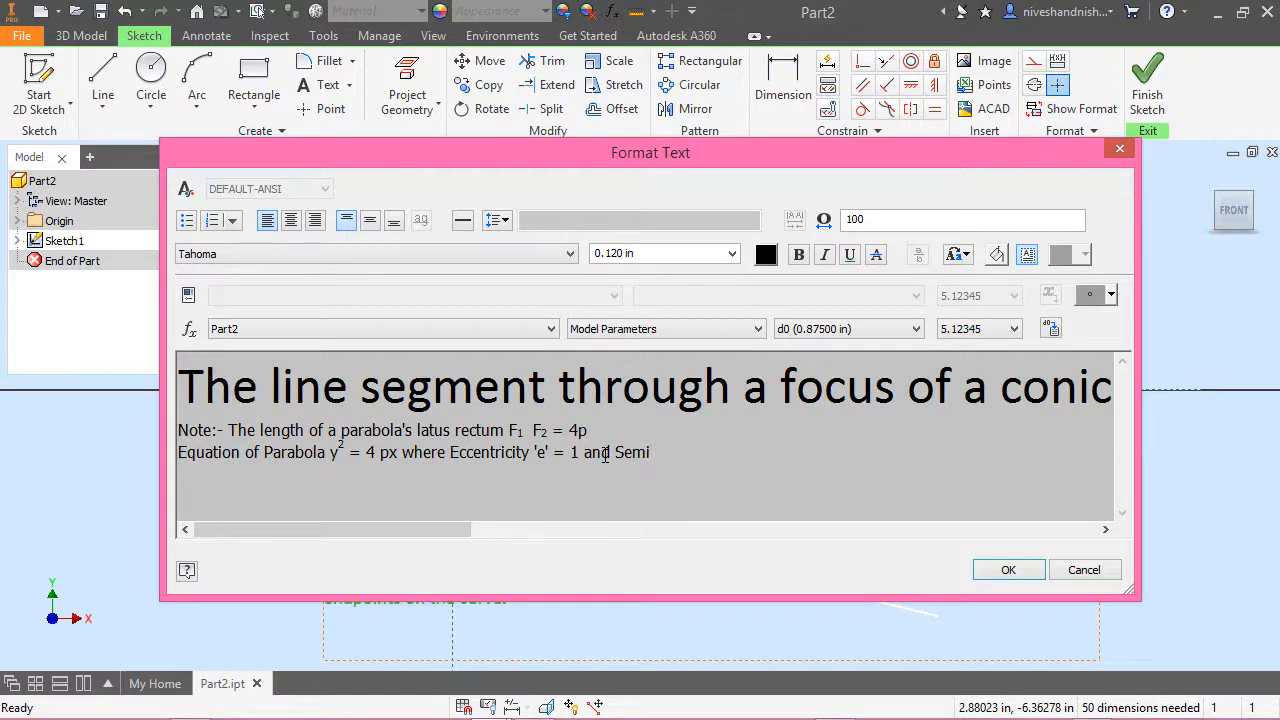
pyautogui.write('-')
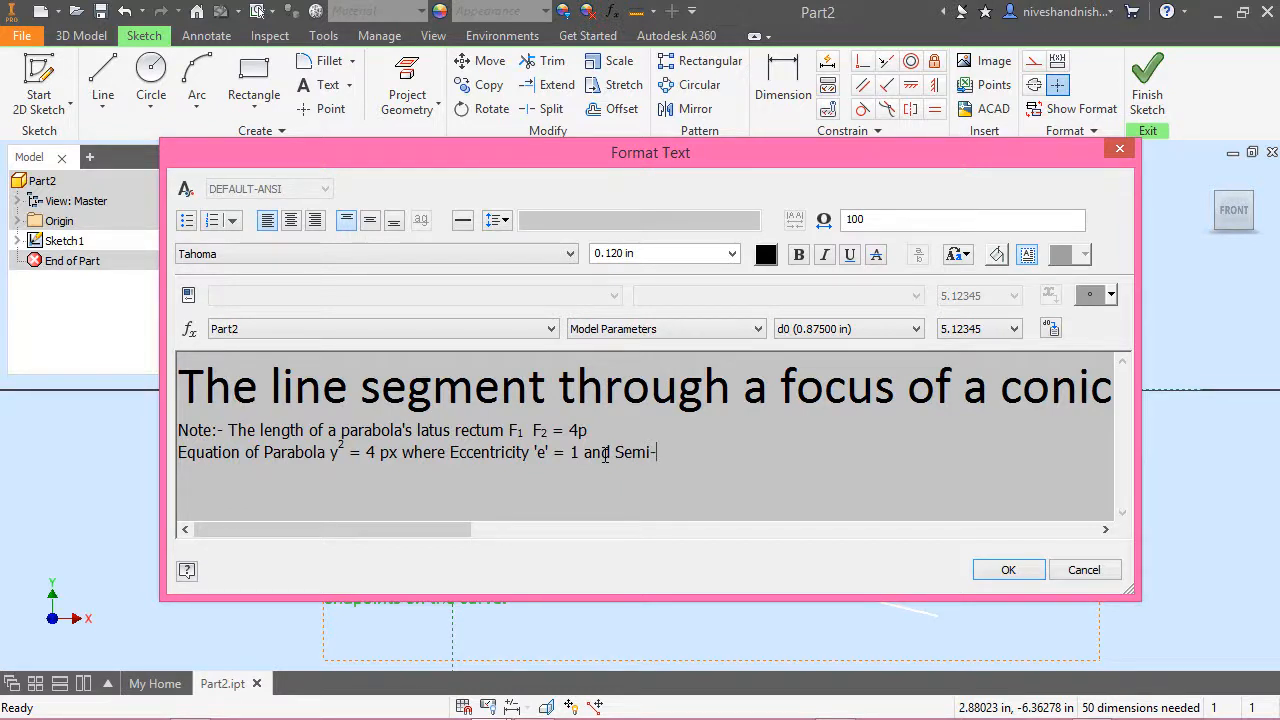
pyautogui.write('latus')
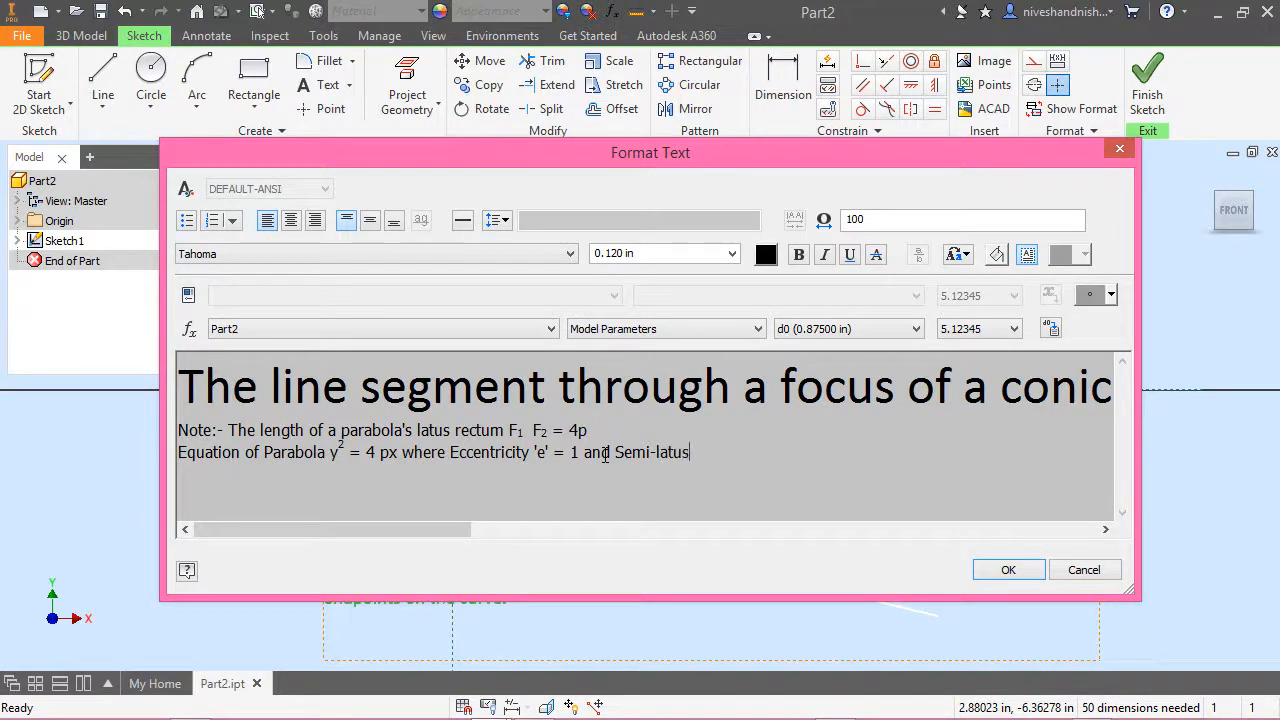
pyautogui.write('rectum')
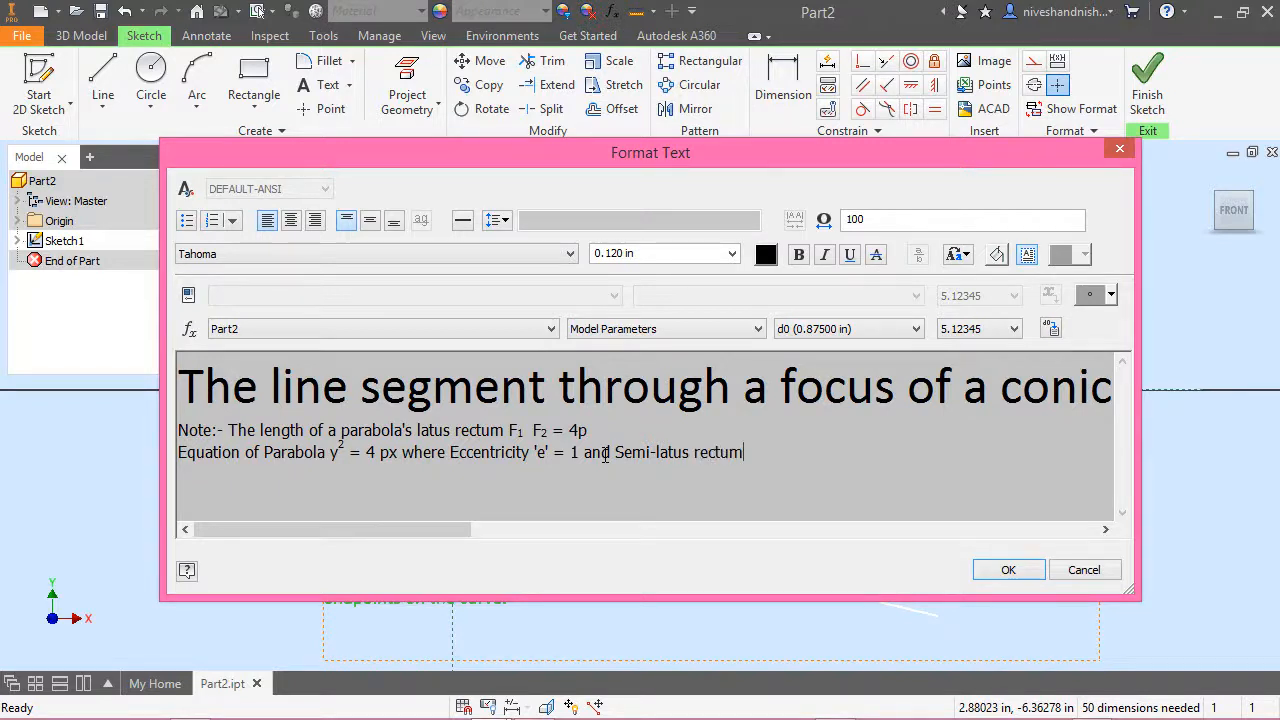
pyautogui.write('= 2')
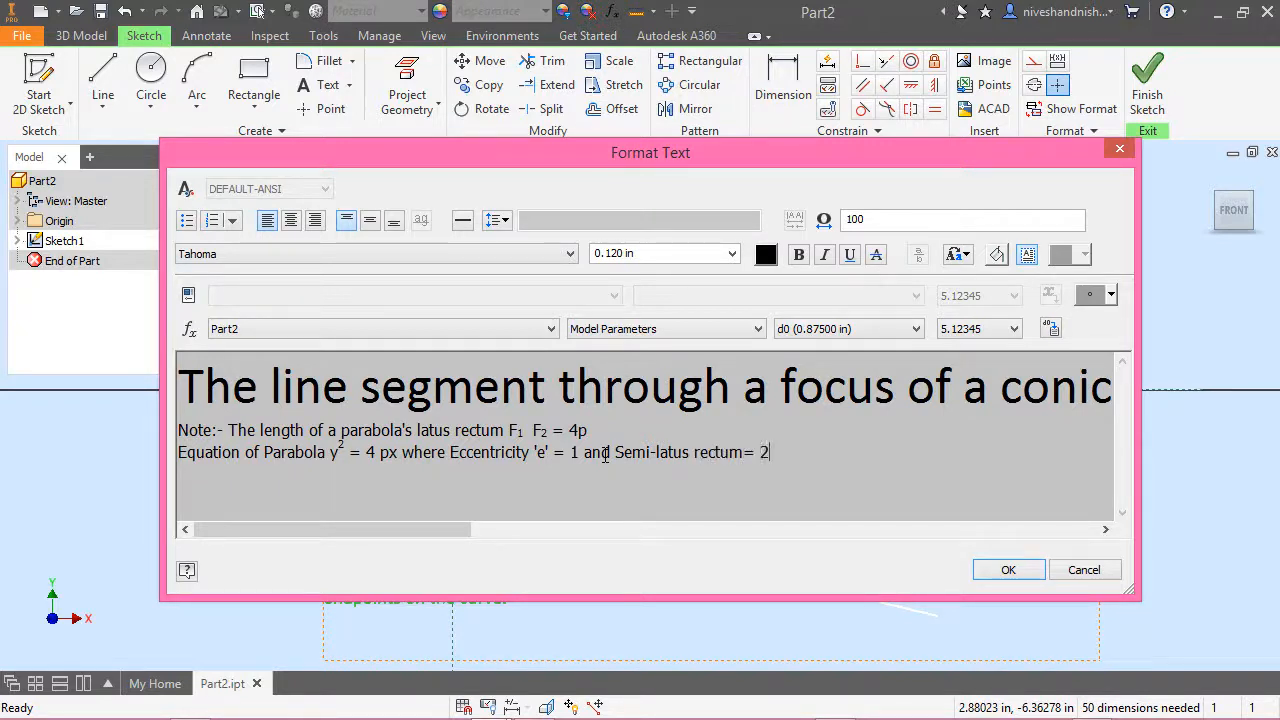
pyautogui.write('p')
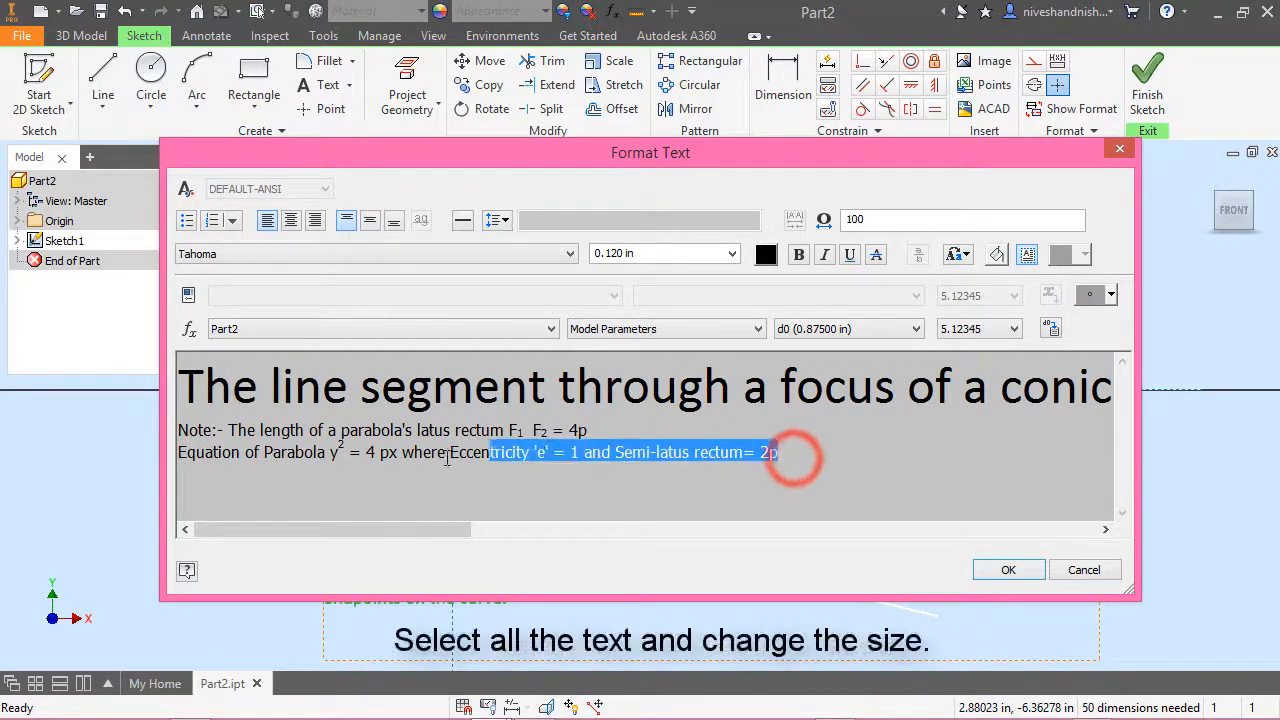
# Set the text height of both note lines to 0.4 in
pyautogui.moveTo(790, 452); pyautogui.dragTo(178, 430)
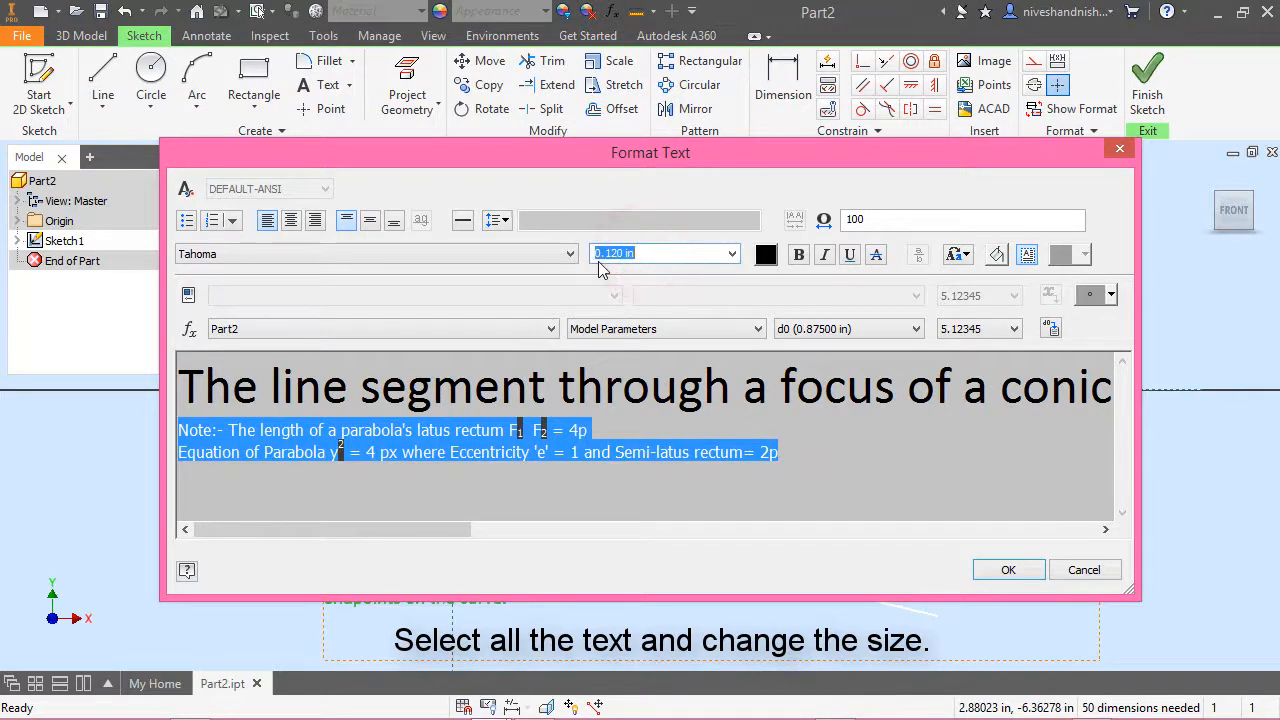
pyautogui.write('0.40')
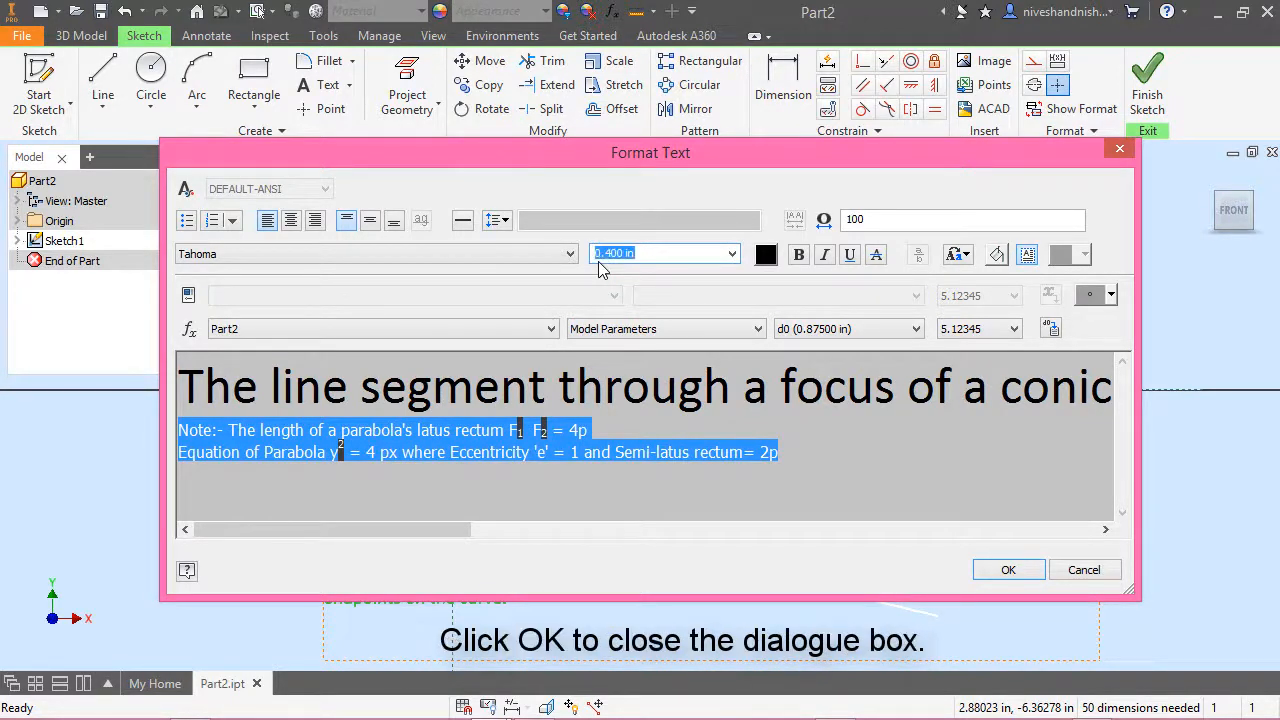
pyautogui.click(1008, 569)
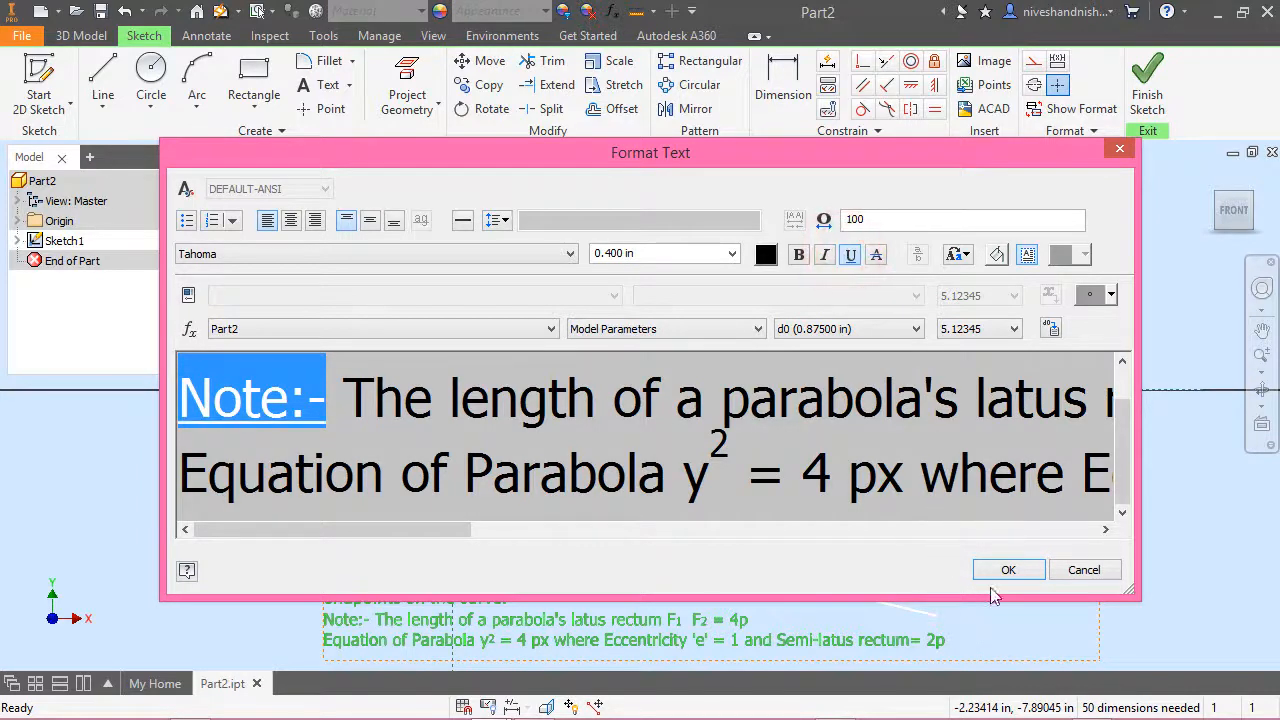
# Apply the notes with OK and deselect the note text in the graphics window
pyautogui.click(1008, 569)
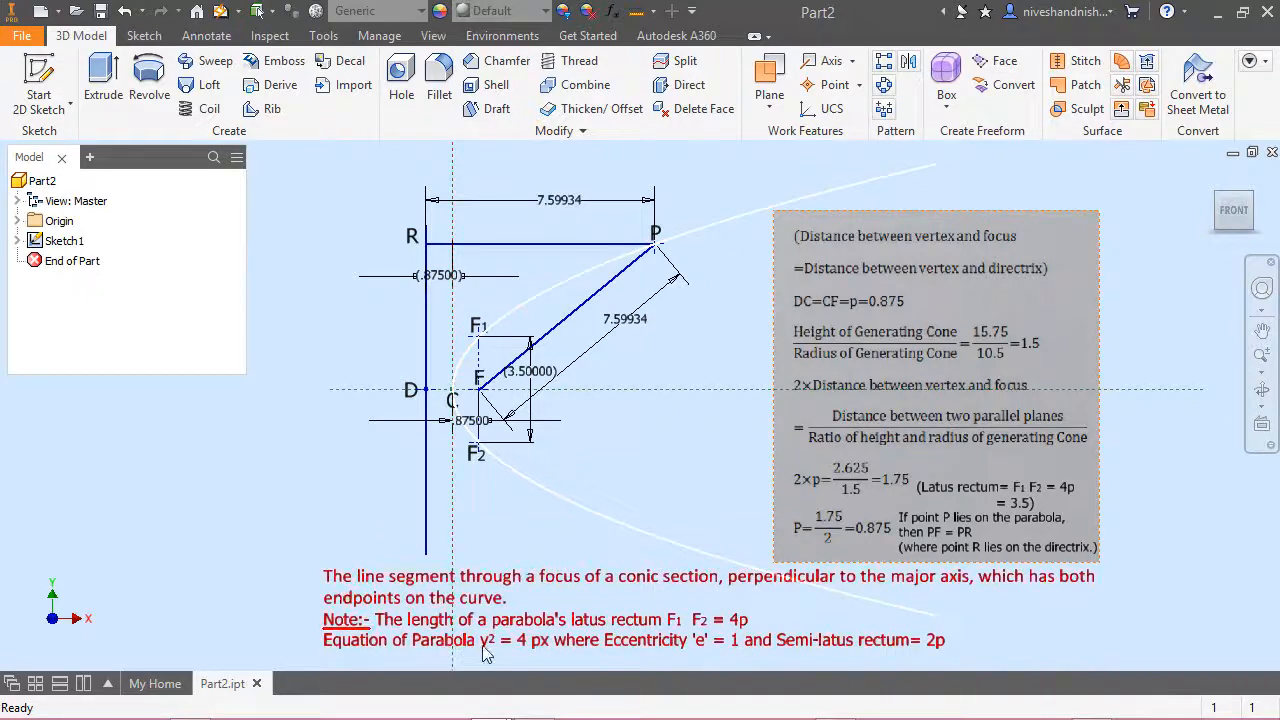
pyautogui.click(295, 280)
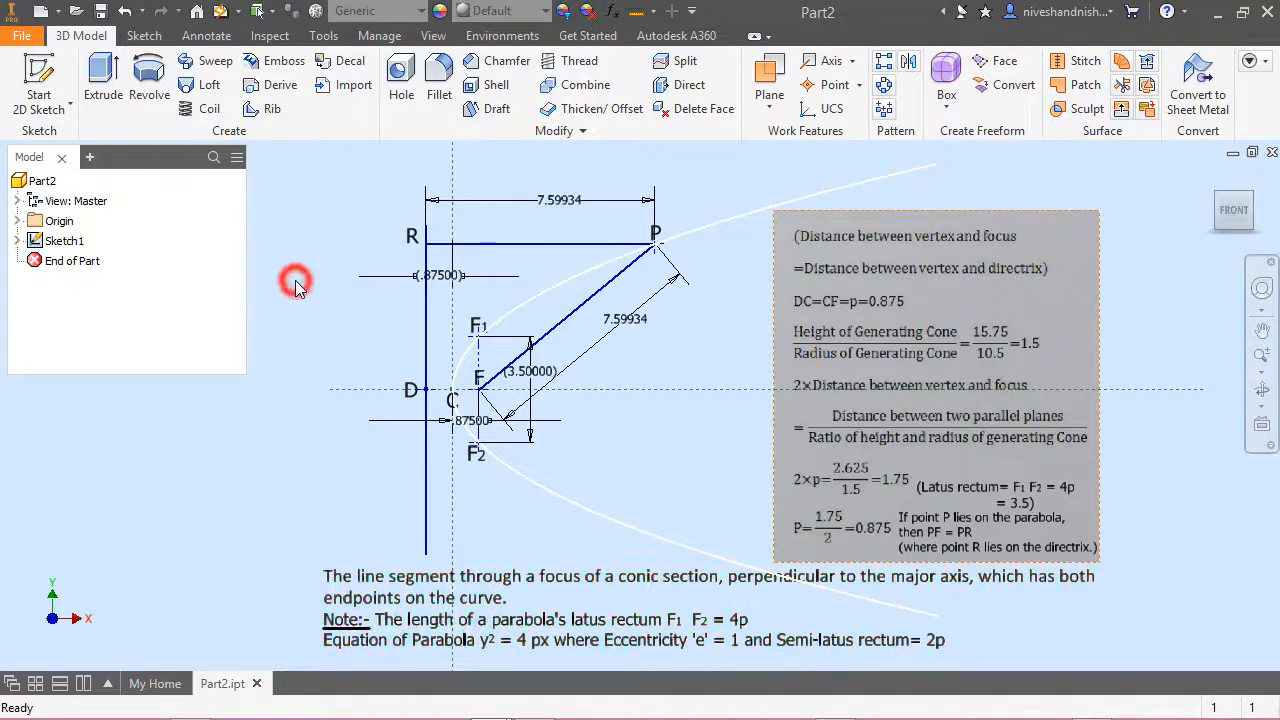